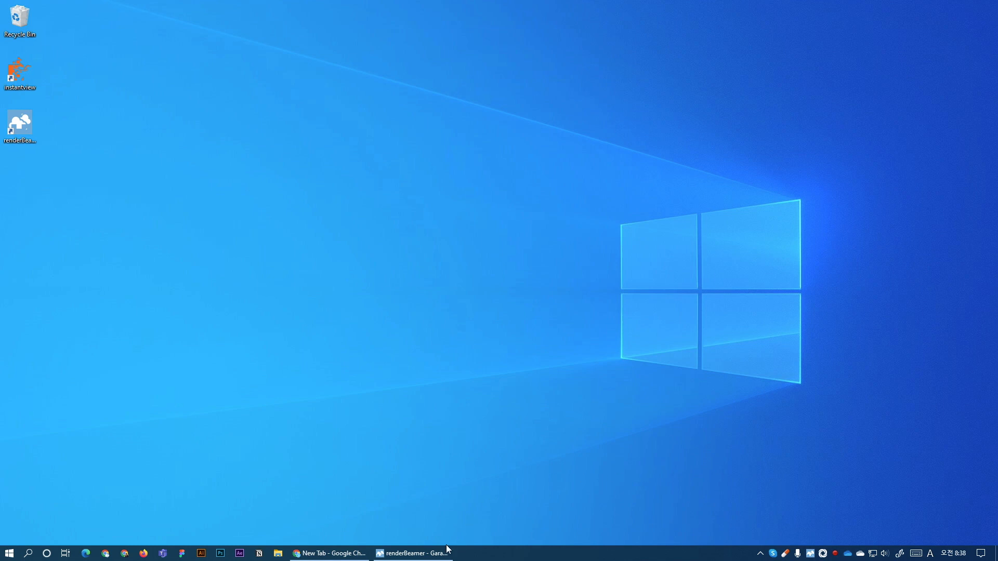
Enable automatic submission to the farm in renderBeamer's settings
left_click(413, 552)
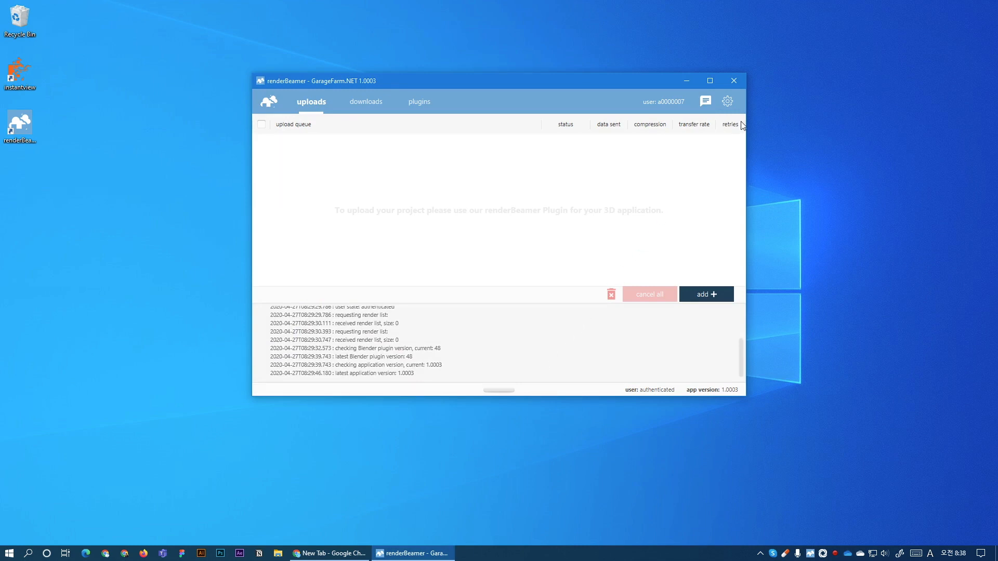
left_click(727, 101)
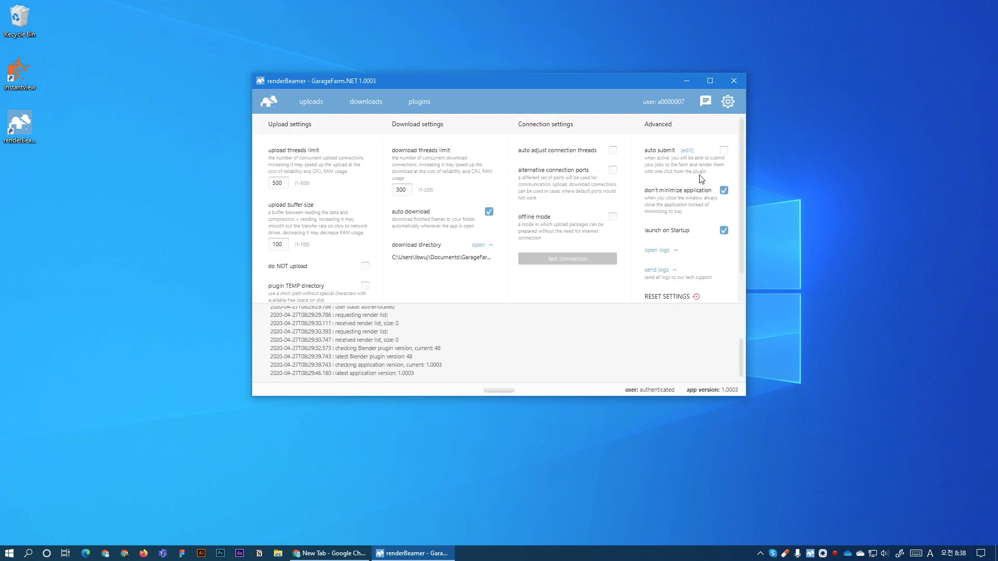
mouse_move(707, 177)
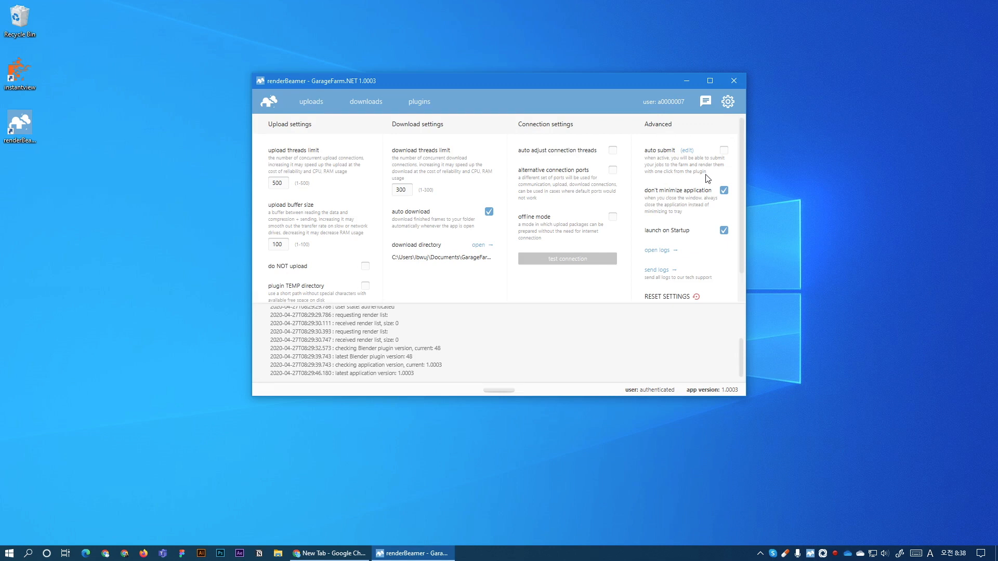
left_click(685, 150)
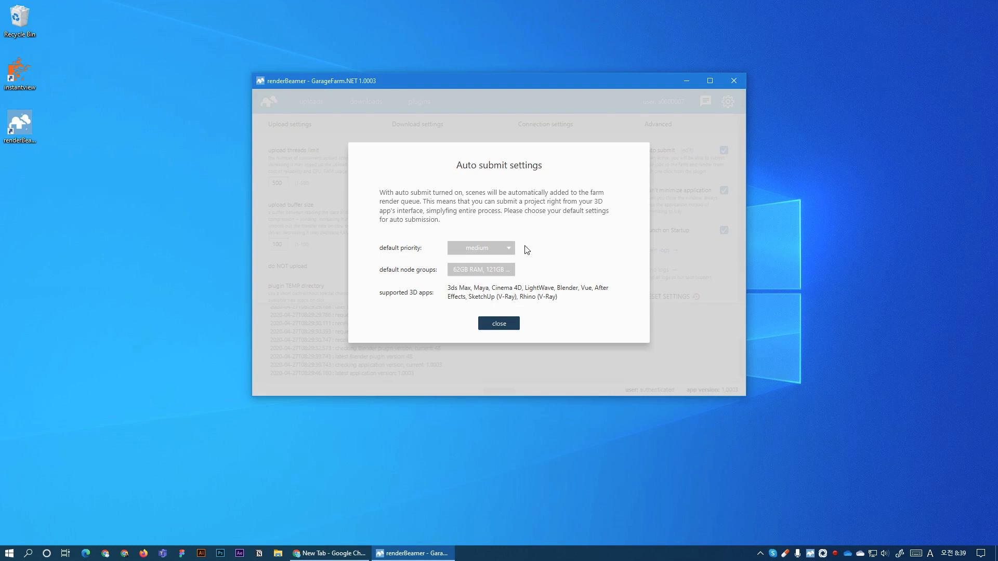
Keep medium as the default priority and both RAM node groups selected
left_click(480, 248)
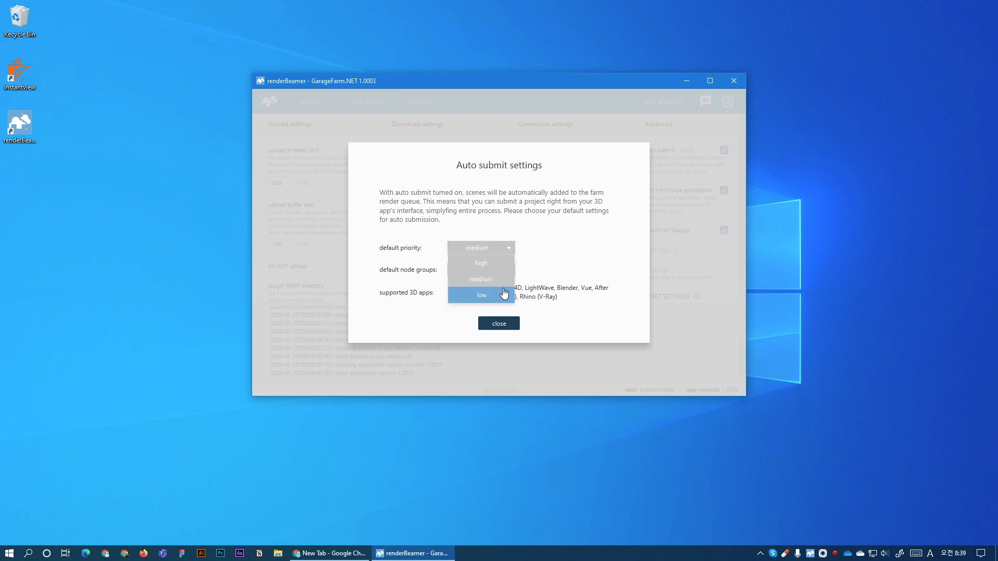
left_click(480, 279)
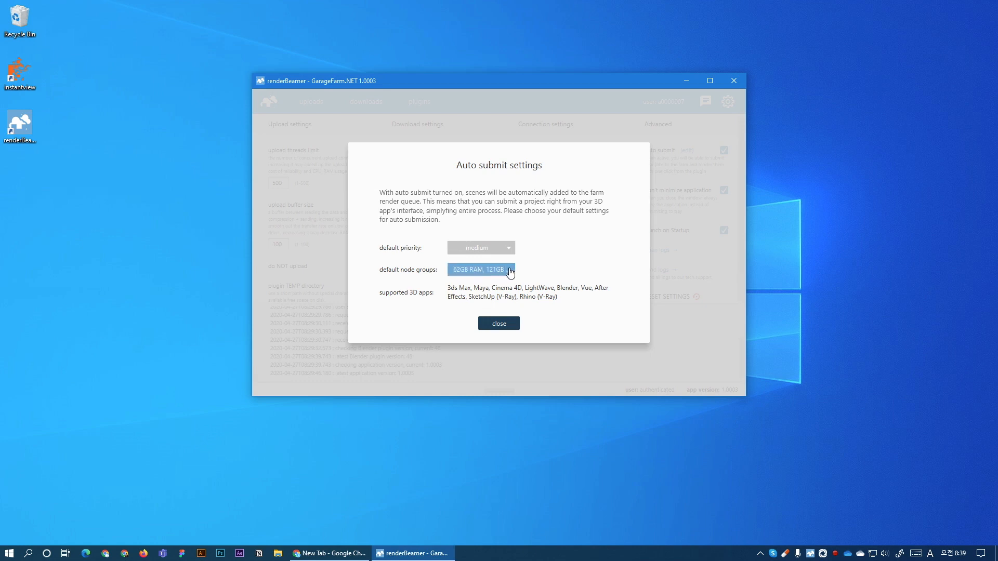
left_click(480, 270)
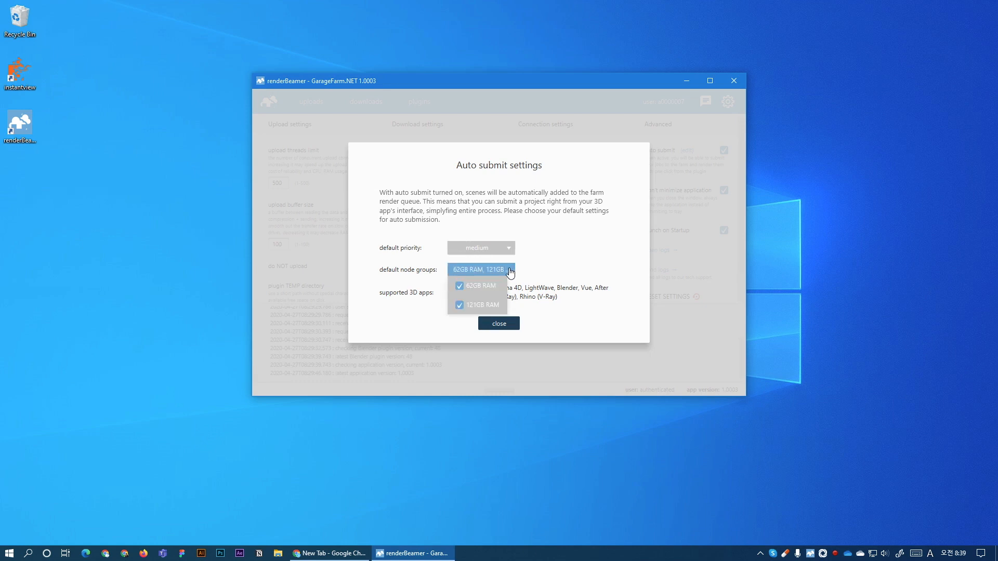
left_click(459, 286)
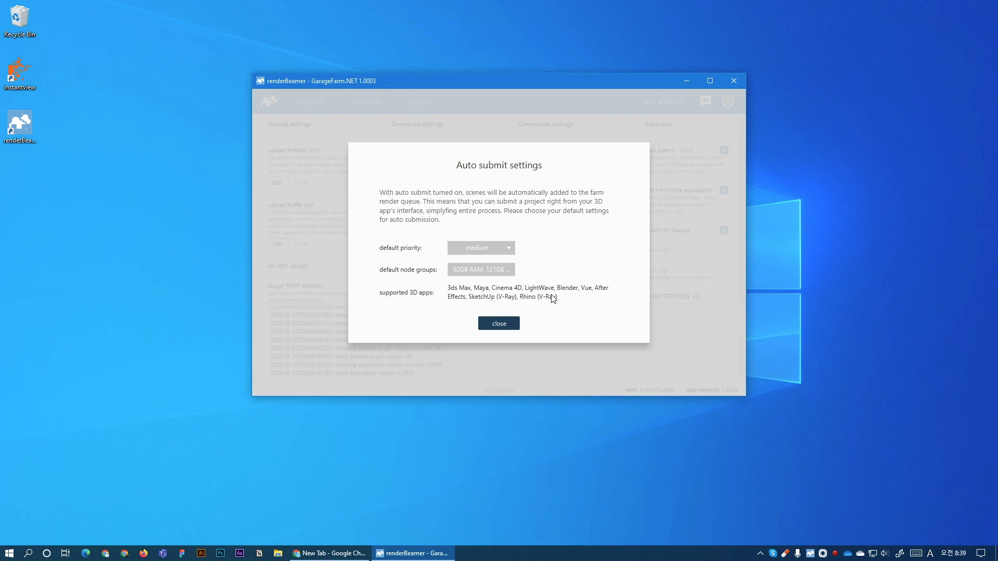
mouse_move(559, 220)
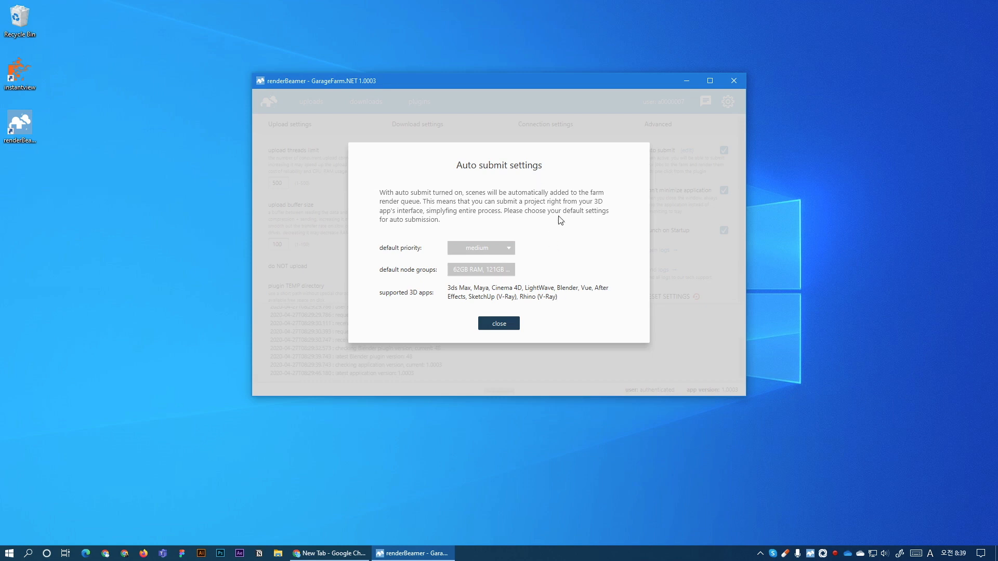
mouse_move(551, 295)
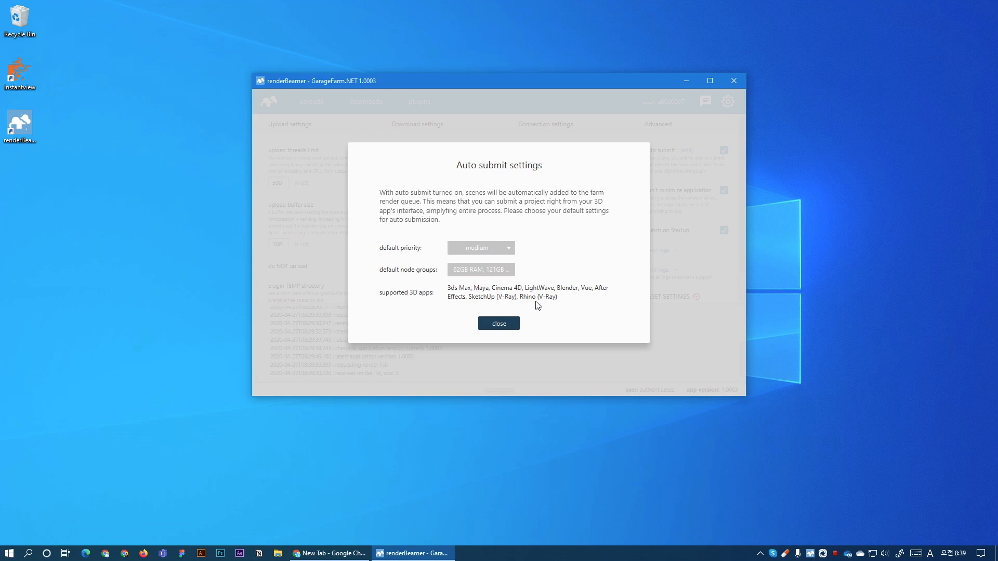
mouse_move(499, 323)
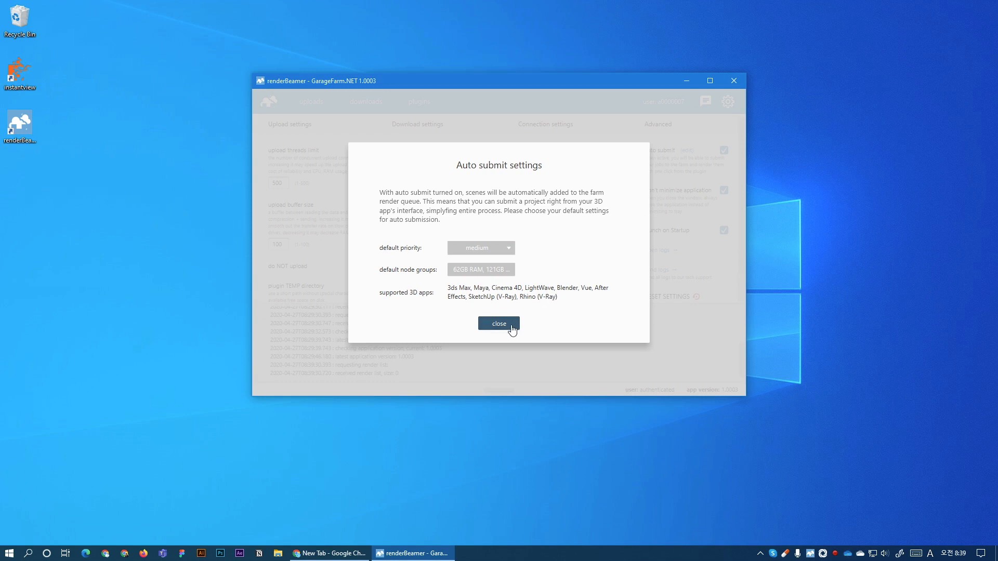
Confirm the Blender plugin is listed, hide renderBeamer and search Windows for 'blender'
left_click(498, 324)
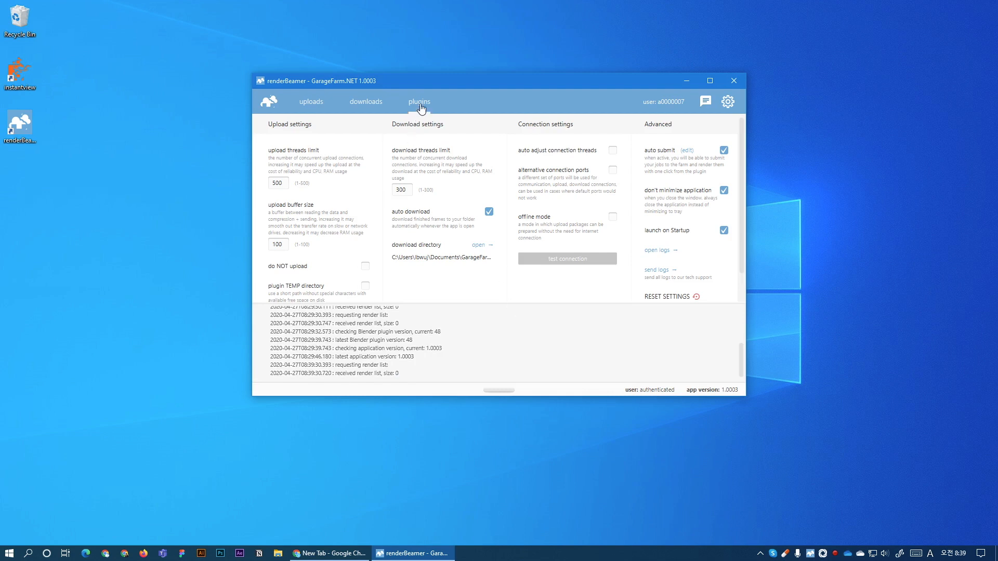
left_click(419, 102)
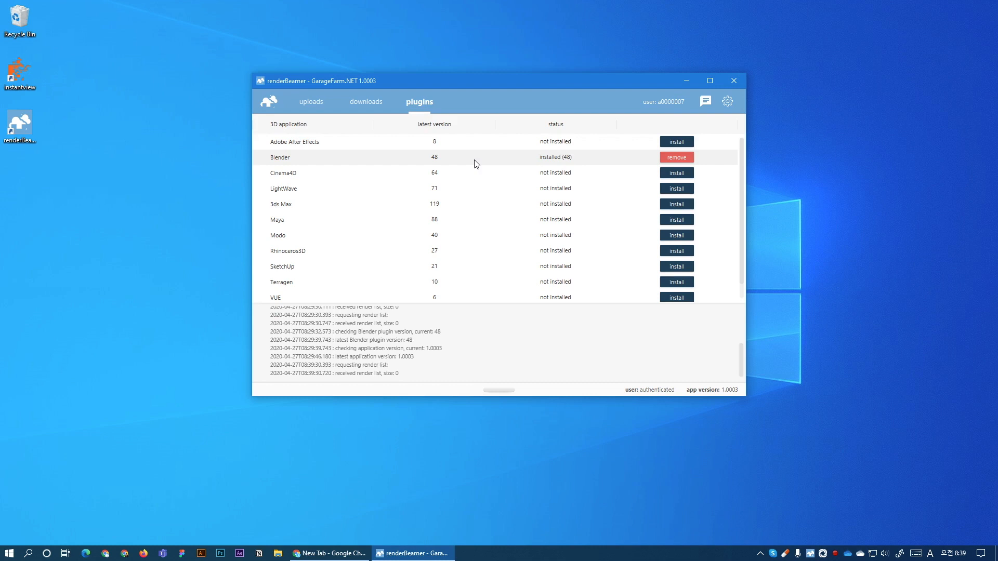
mouse_move(562, 165)
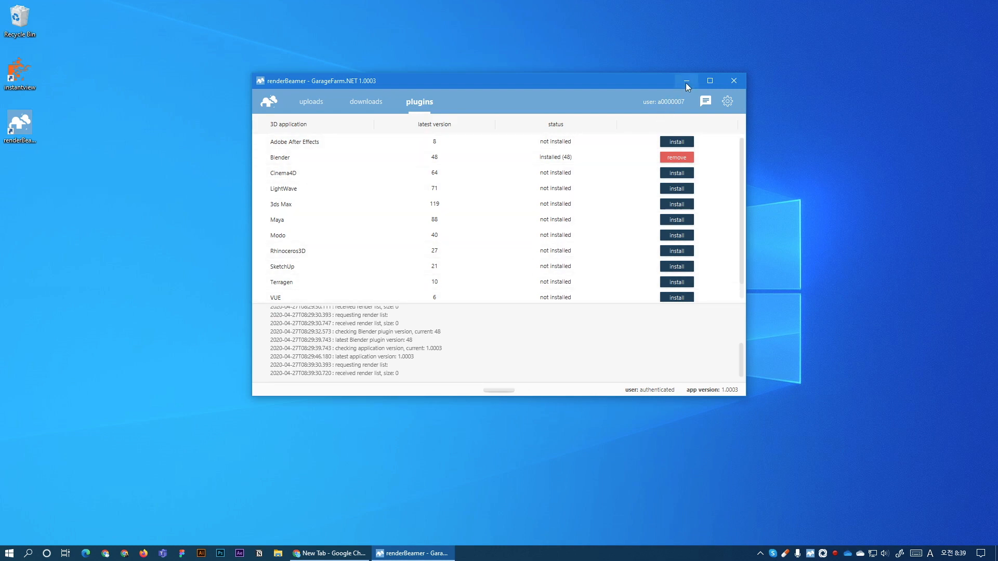
left_click(686, 80)
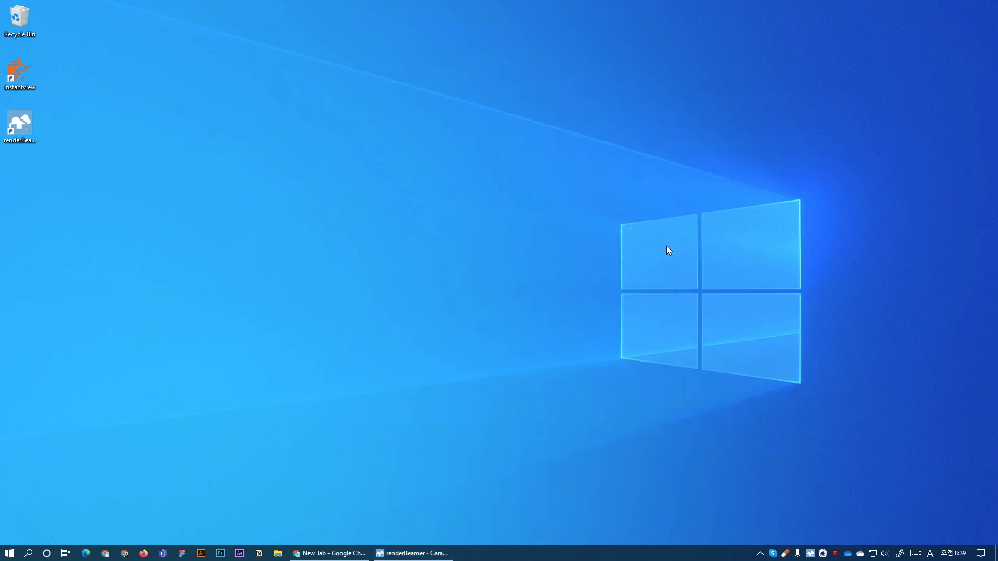
type("blender")
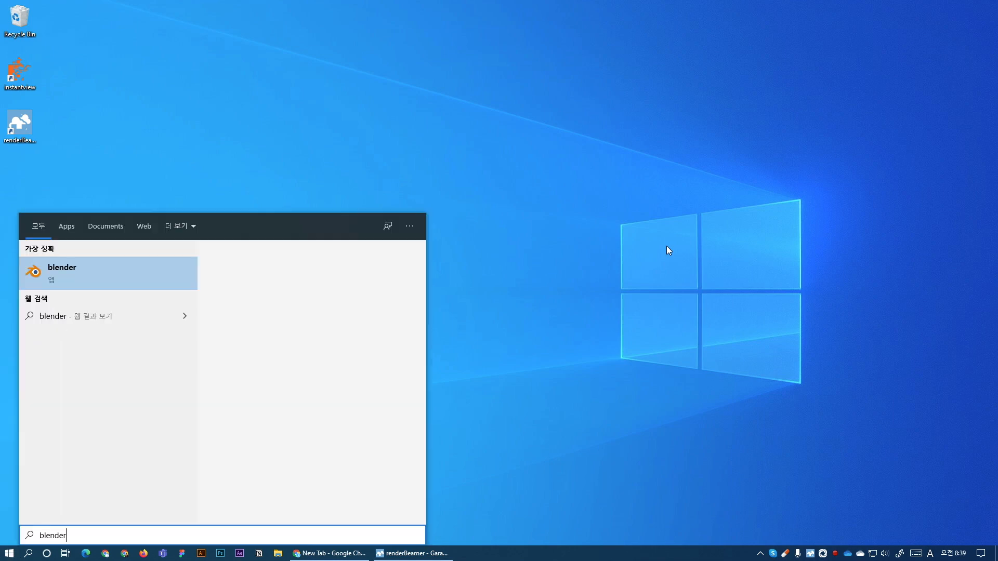
Launch Blender, switch the render engine to Cycles and set the frame step to 20
left_click(107, 272)
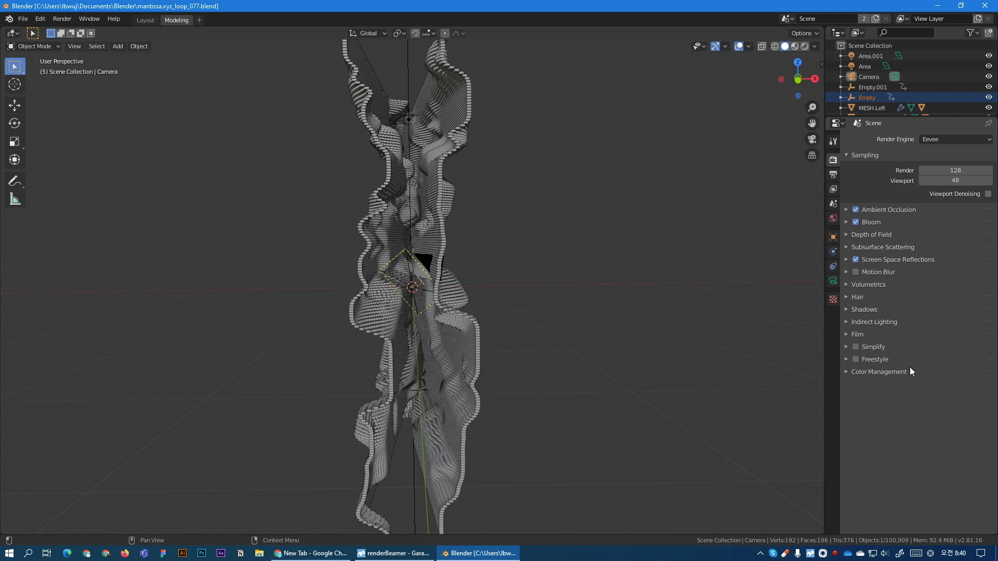
mouse_move(923, 355)
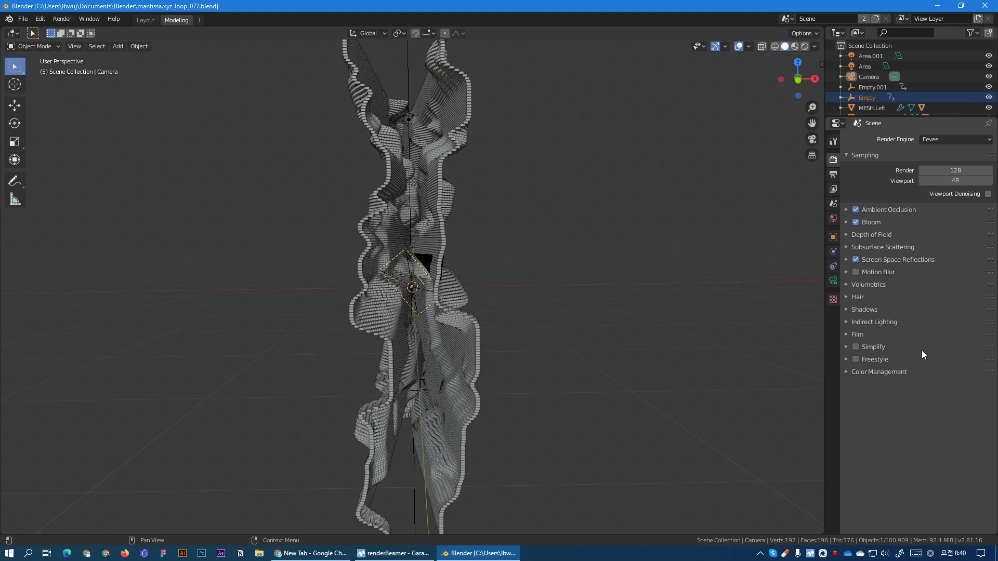
left_click(954, 139)
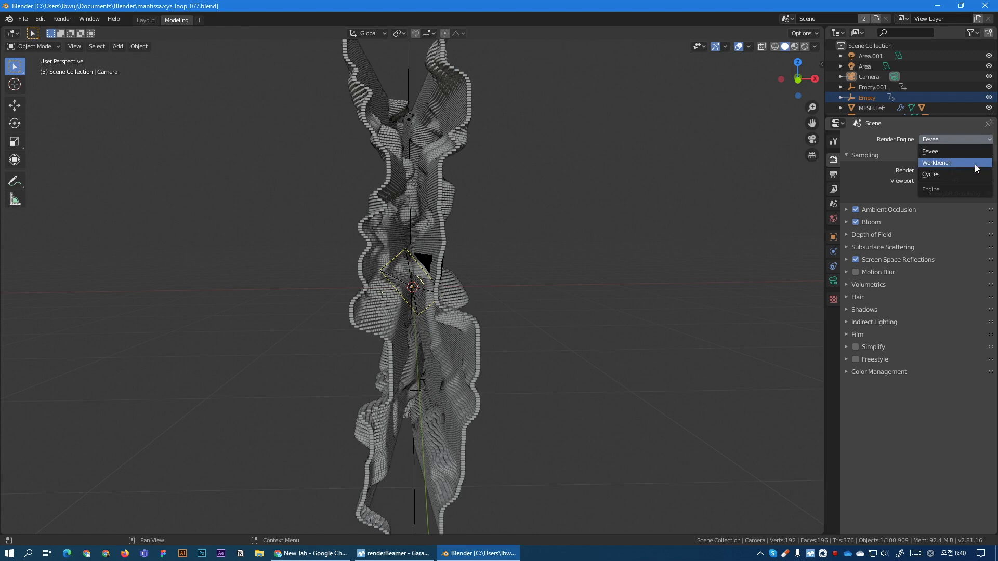
left_click(931, 173)
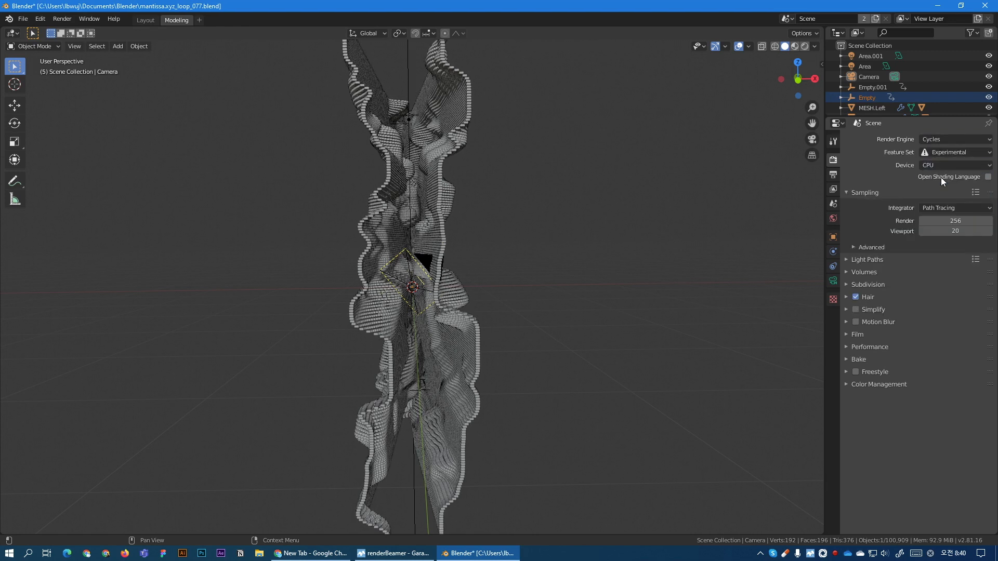
mouse_move(954, 221)
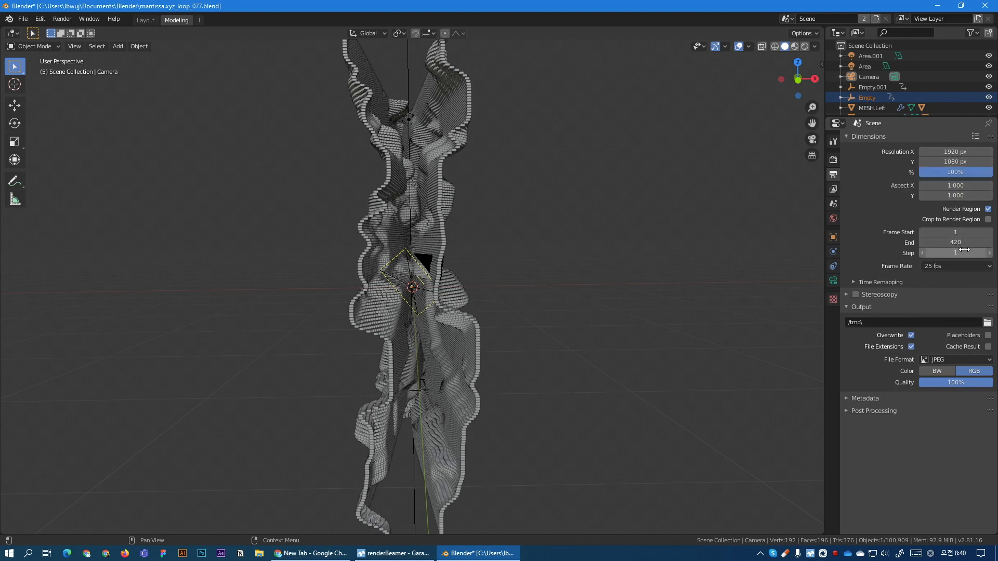
left_click(954, 253)
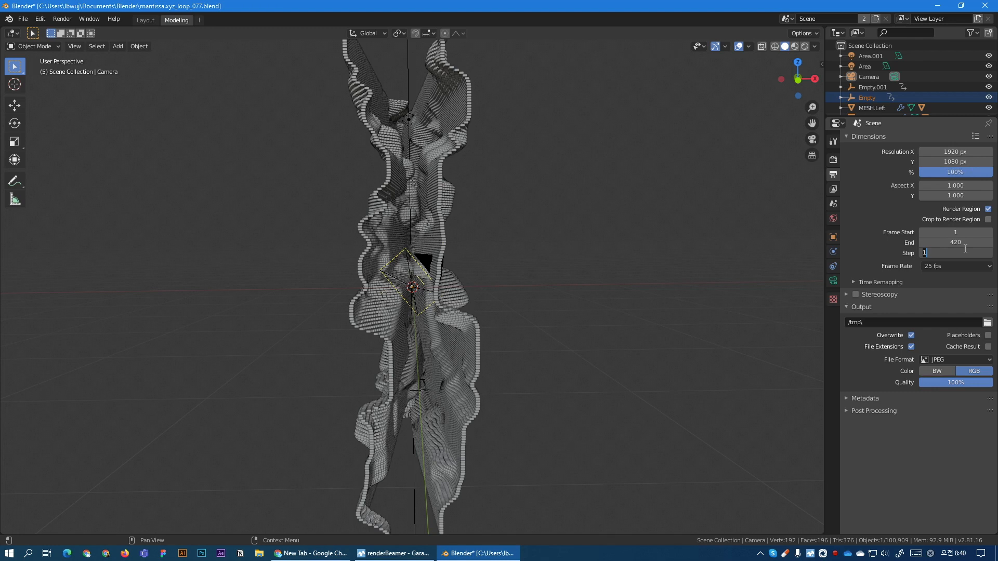
type("20")
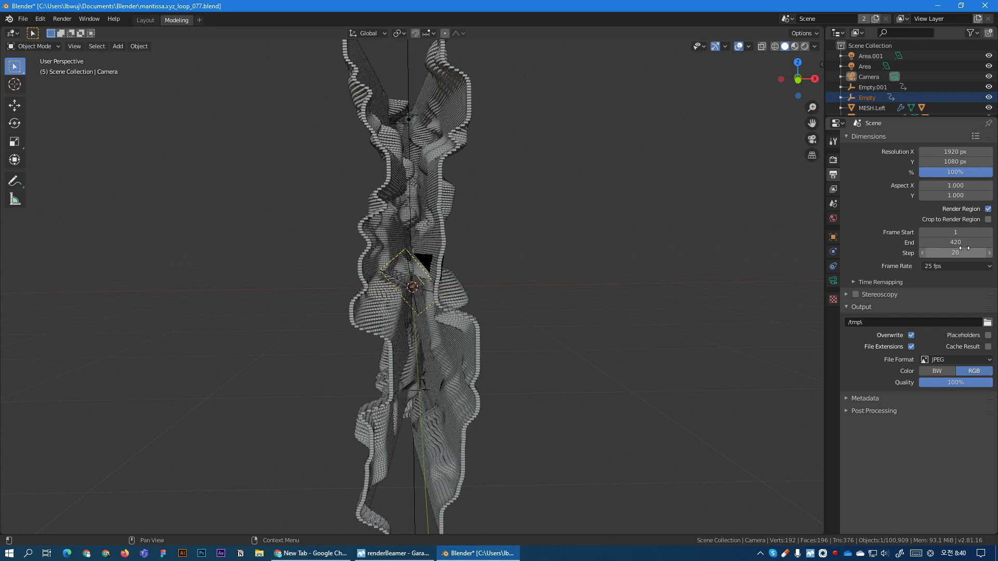
mouse_move(968, 360)
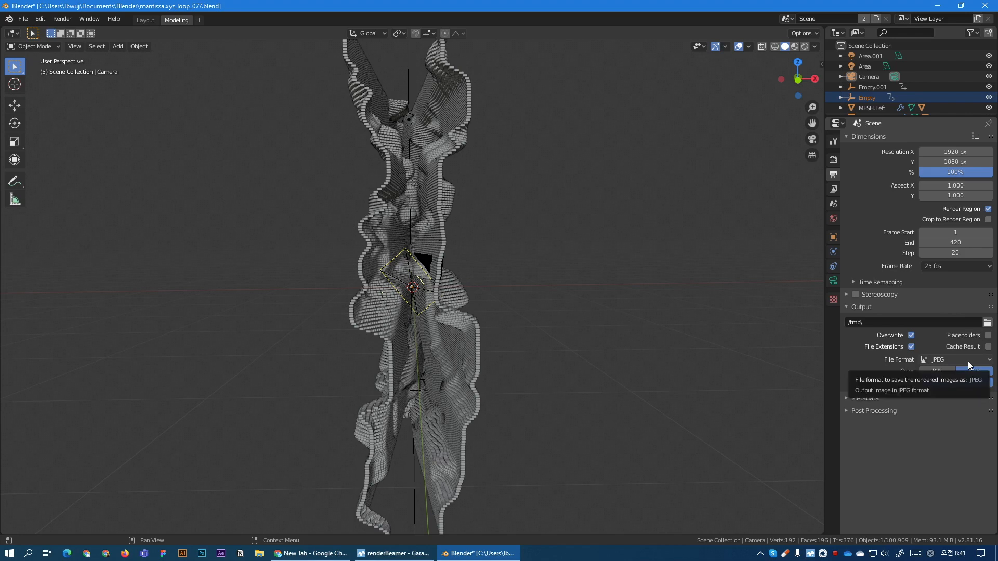
mouse_move(968, 365)
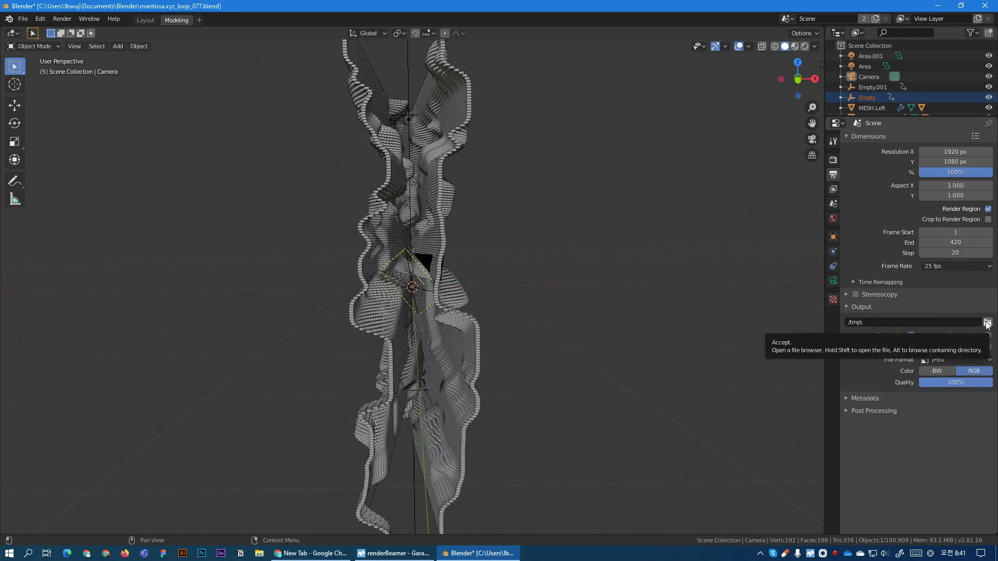
Choose the Mantissa VJ Loop folder as the render output location
left_click(988, 322)
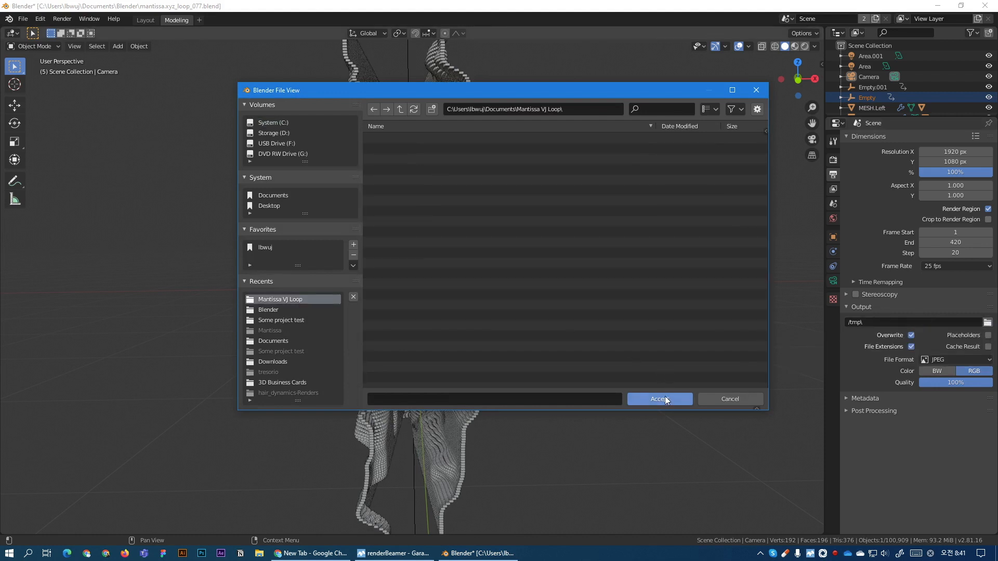
left_click(659, 399)
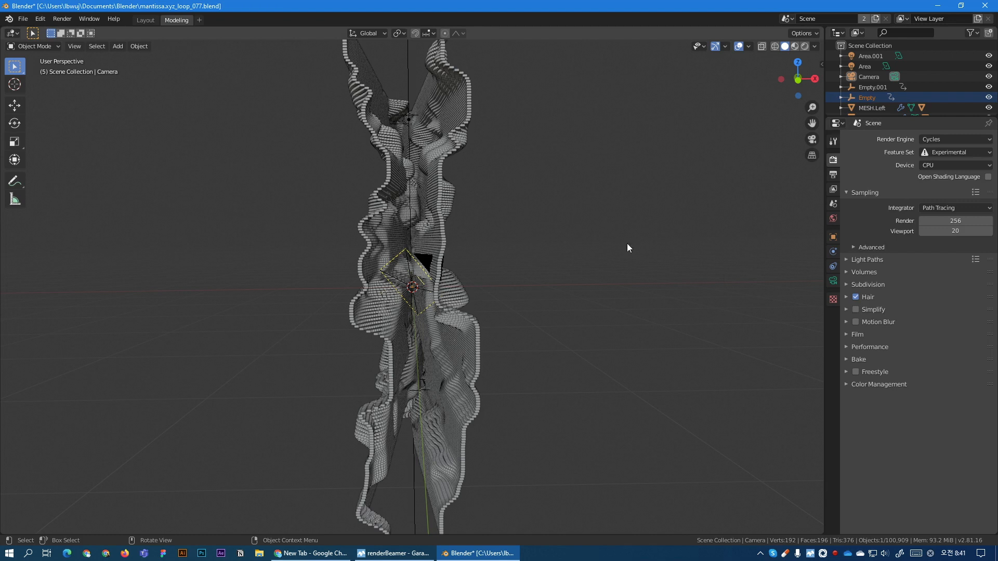
left_click(39, 18)
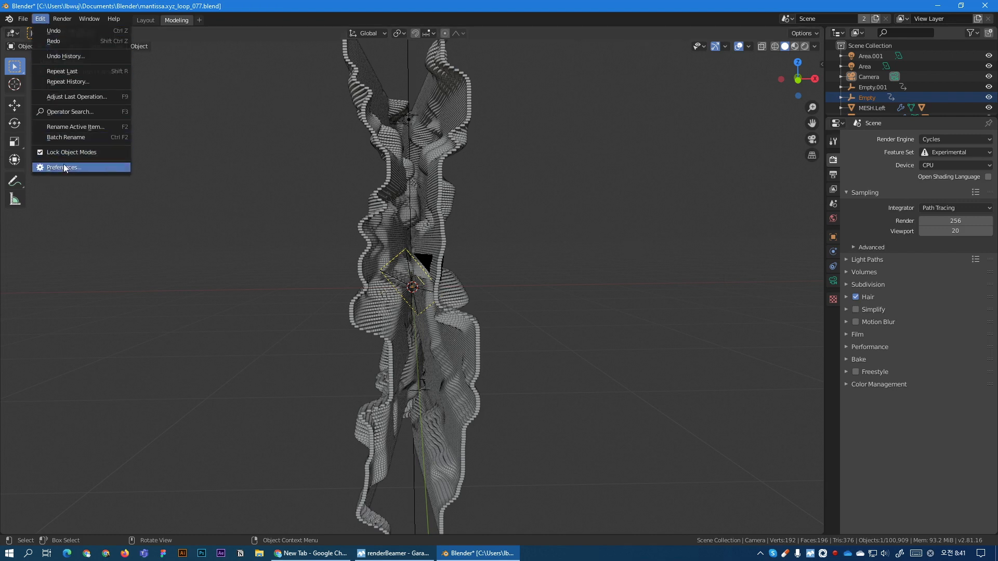
left_click(64, 166)
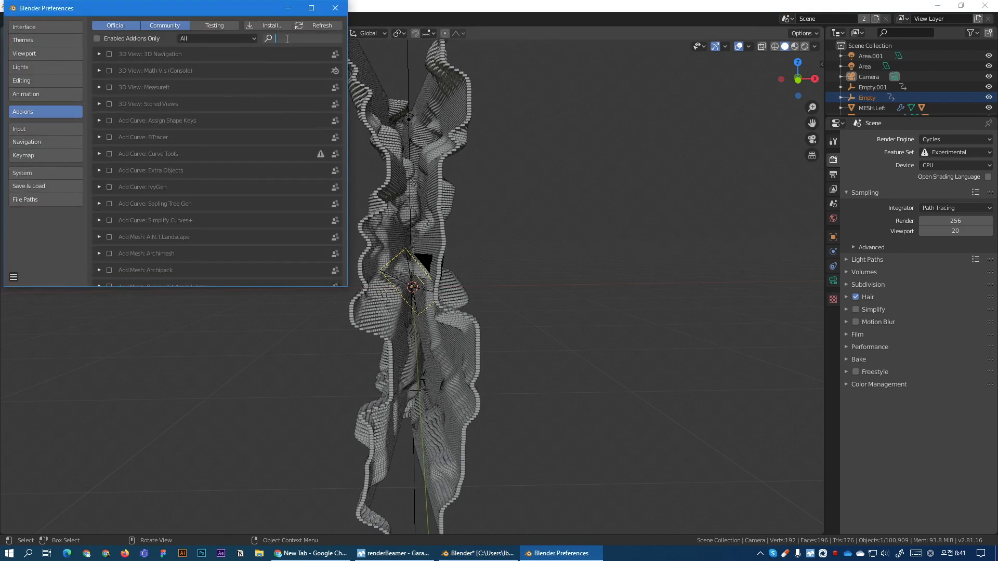
type("render")
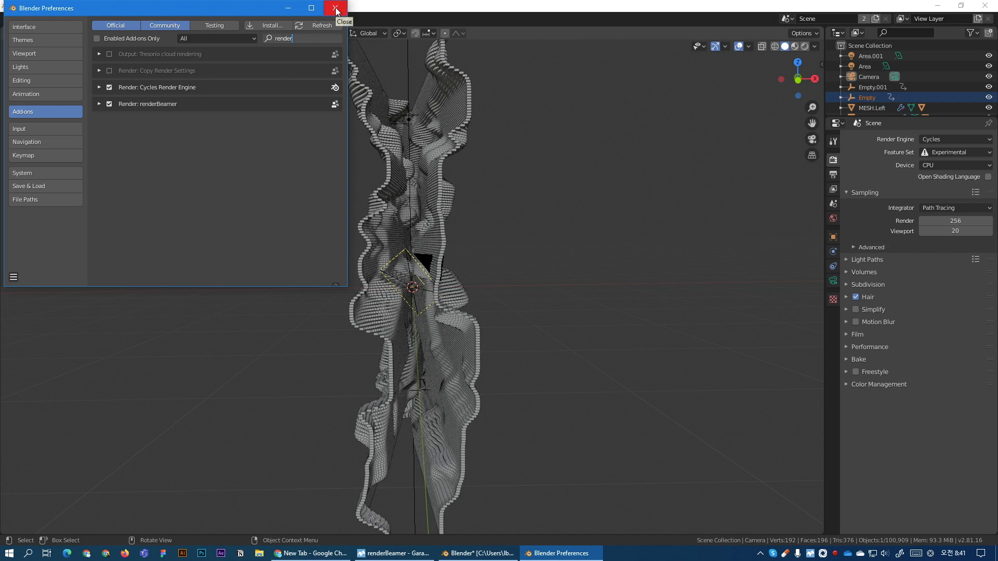
left_click(336, 7)
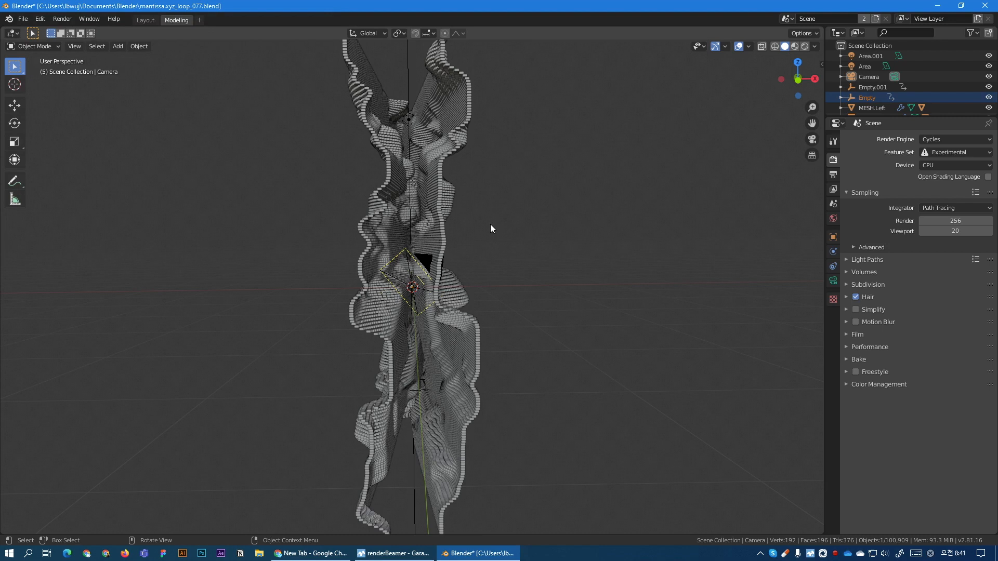
Beam the scene up to the farm from the Render menu, then return to Blender
left_click(61, 19)
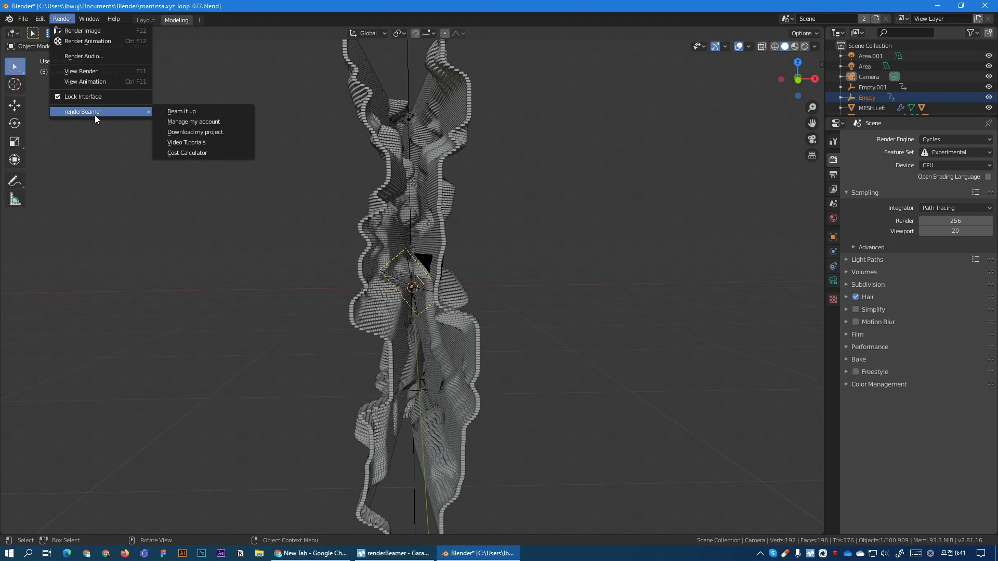
mouse_move(181, 111)
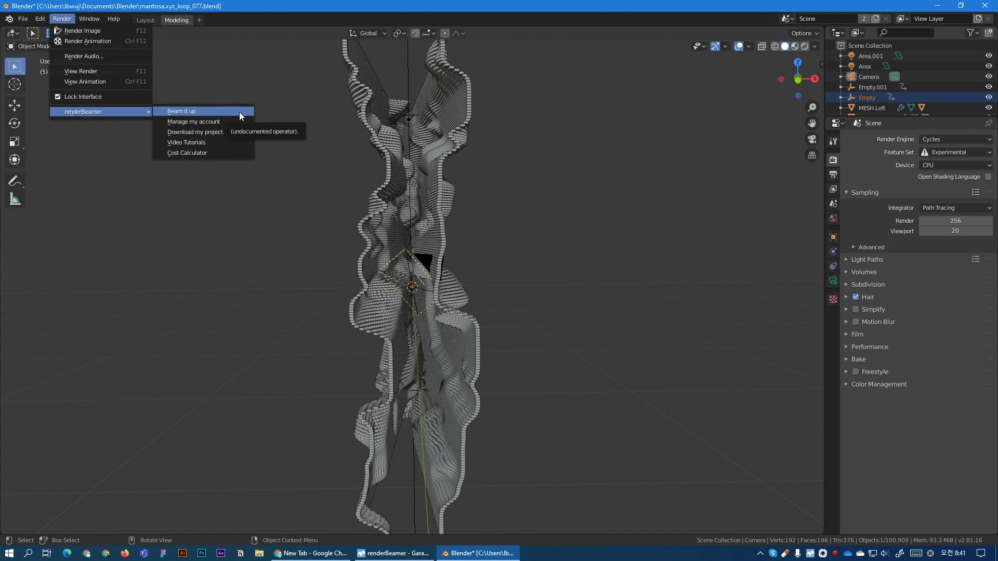
mouse_move(342, 204)
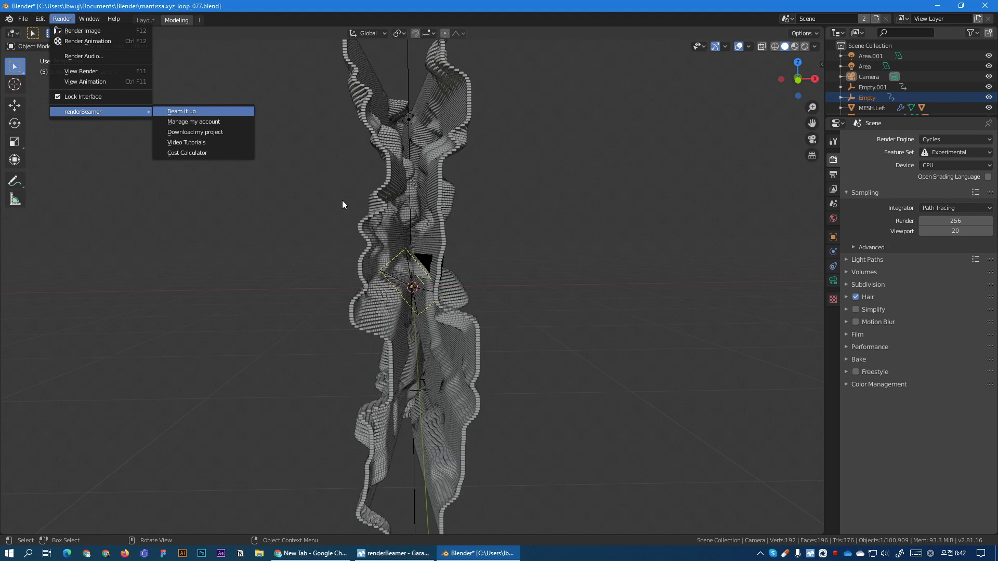
left_click(181, 111)
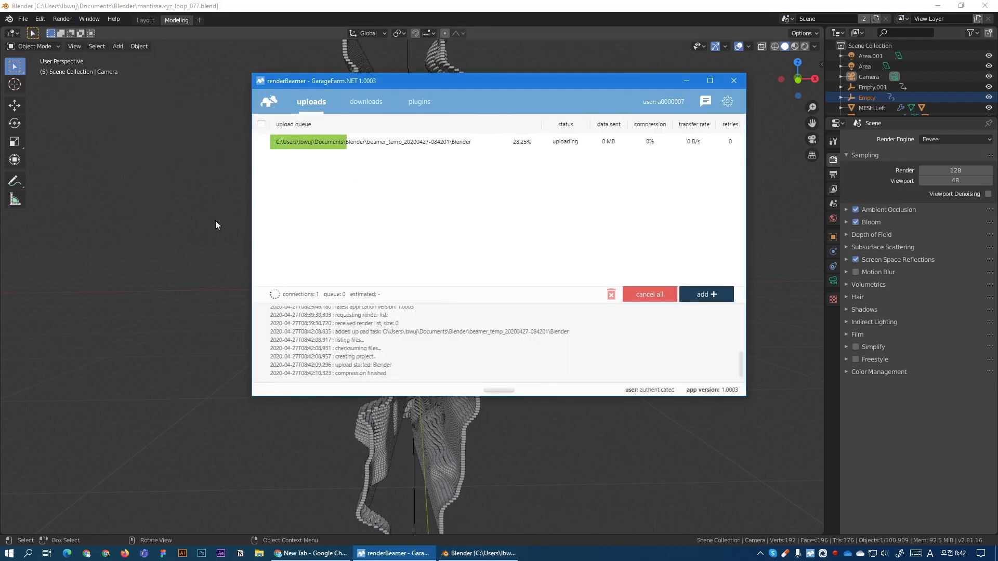
left_click(479, 553)
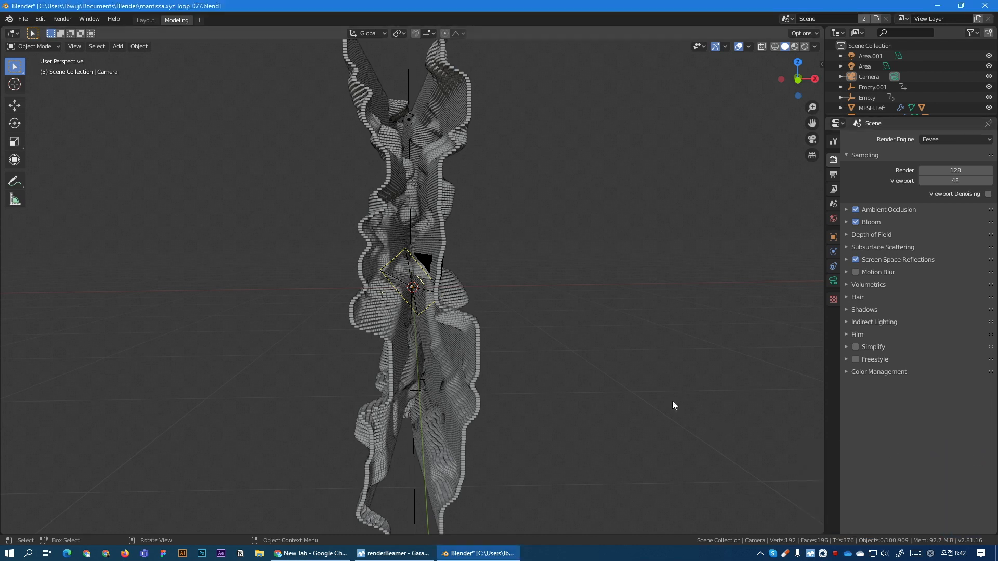
mouse_move(672, 356)
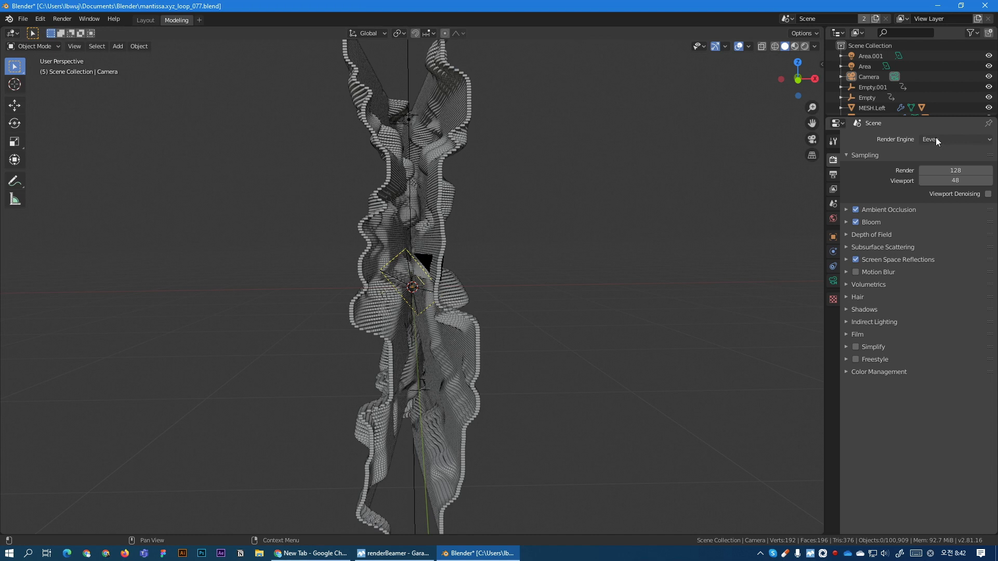
Set the start frame to 78 and switch to Cycles with 400 render samples
left_click(832, 173)
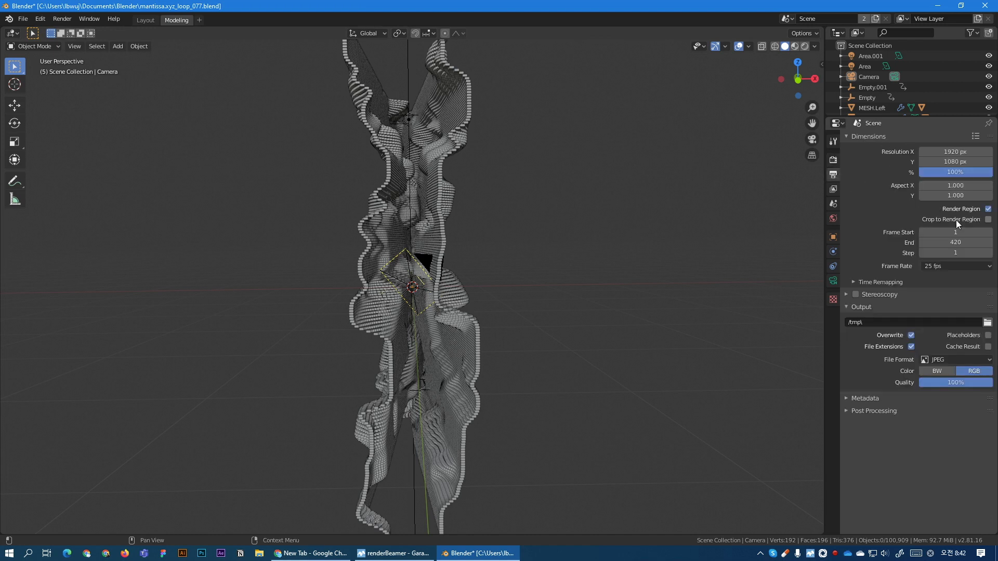
left_click(955, 232)
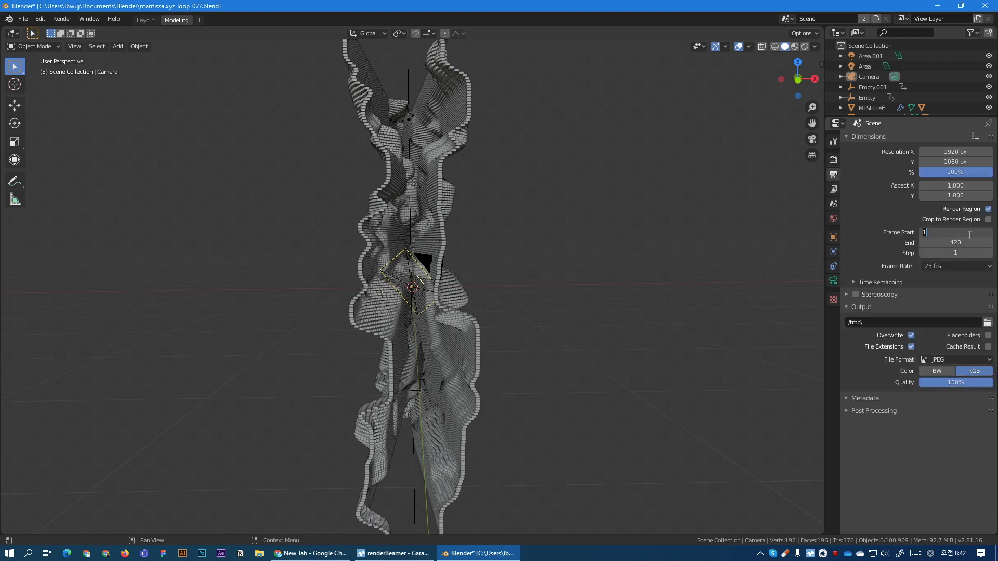
type("78")
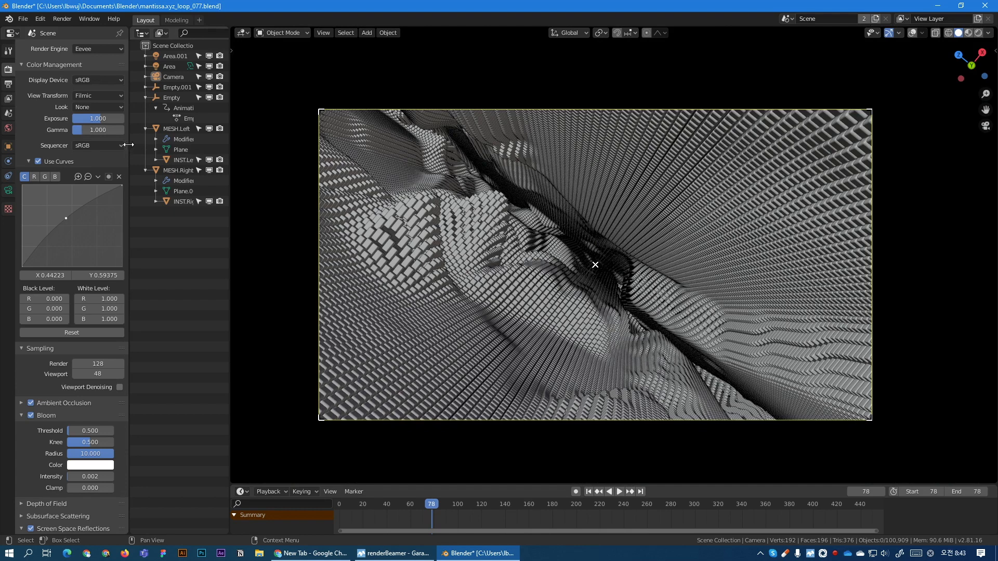
left_click(98, 49)
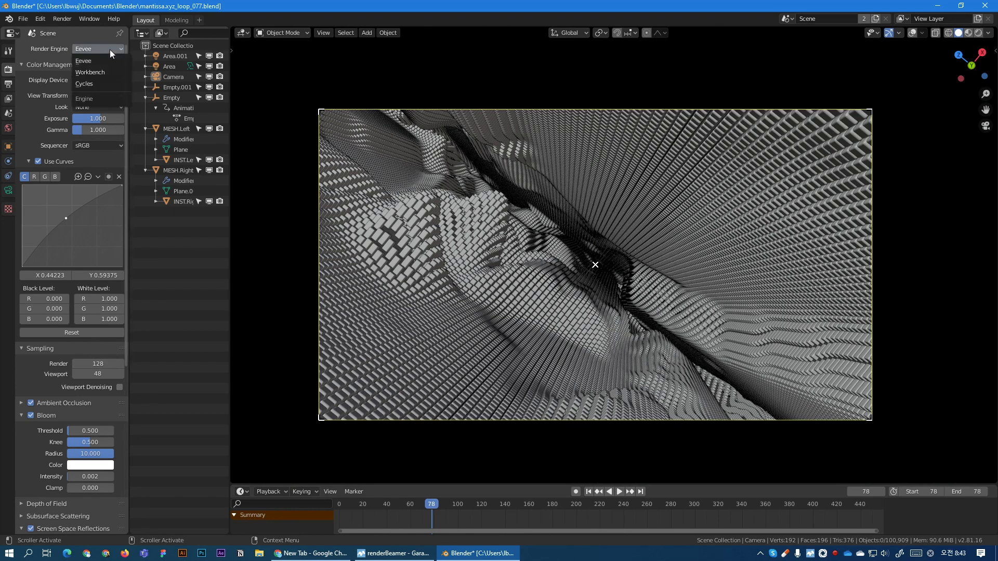
left_click(84, 83)
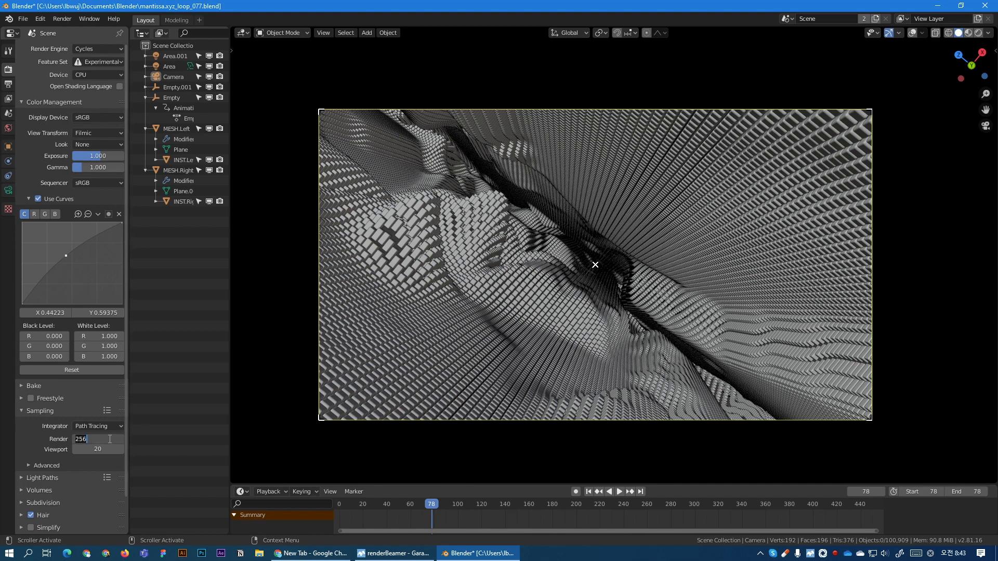
type("400")
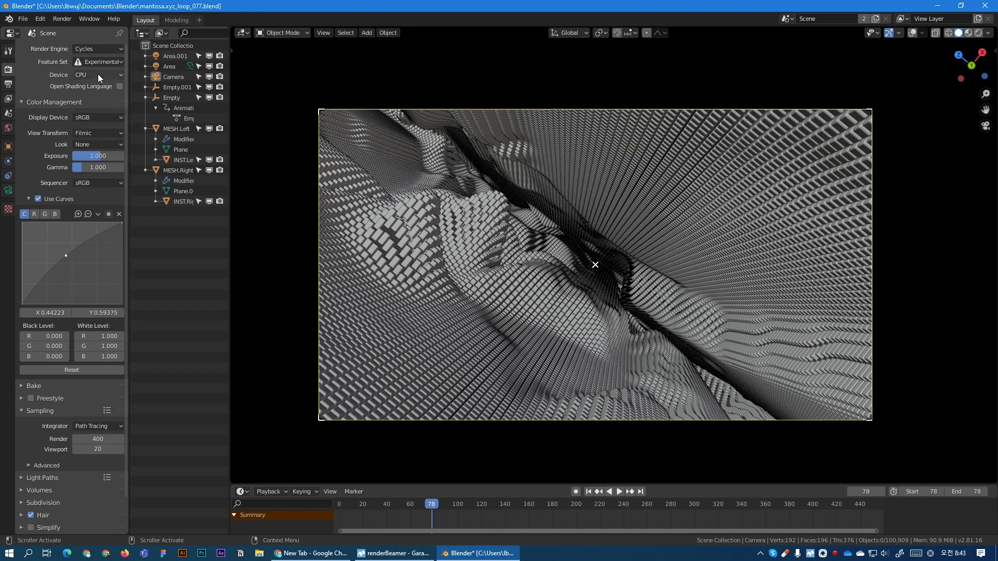
left_click(9, 84)
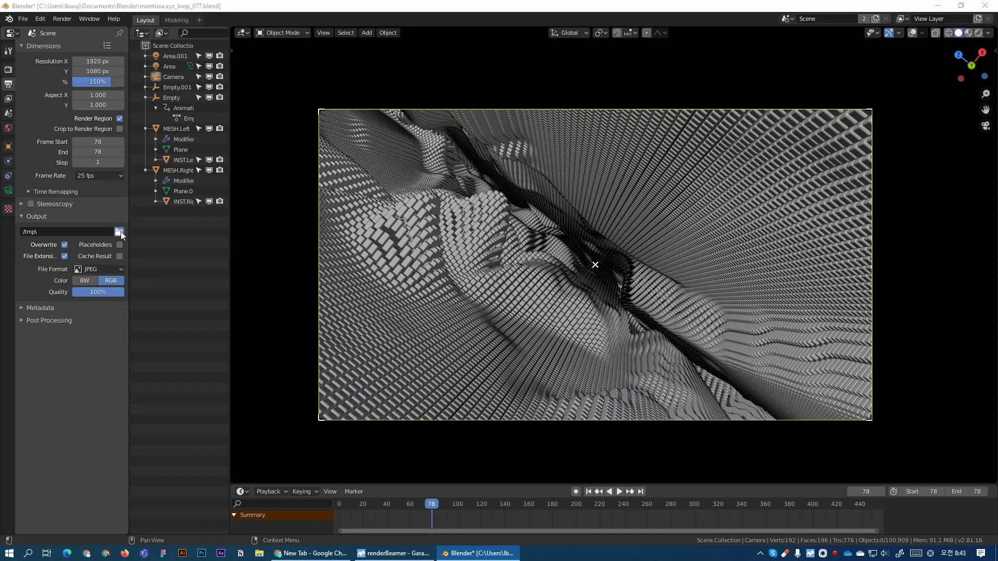
Choose the Mantissa VJ Loop output folder and open the render commands
left_click(120, 232)
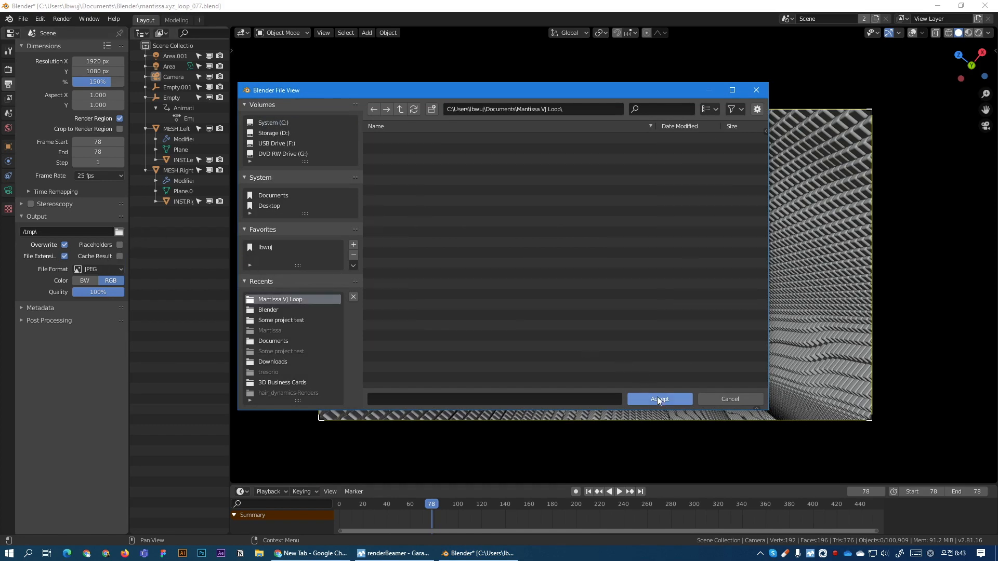
left_click(659, 399)
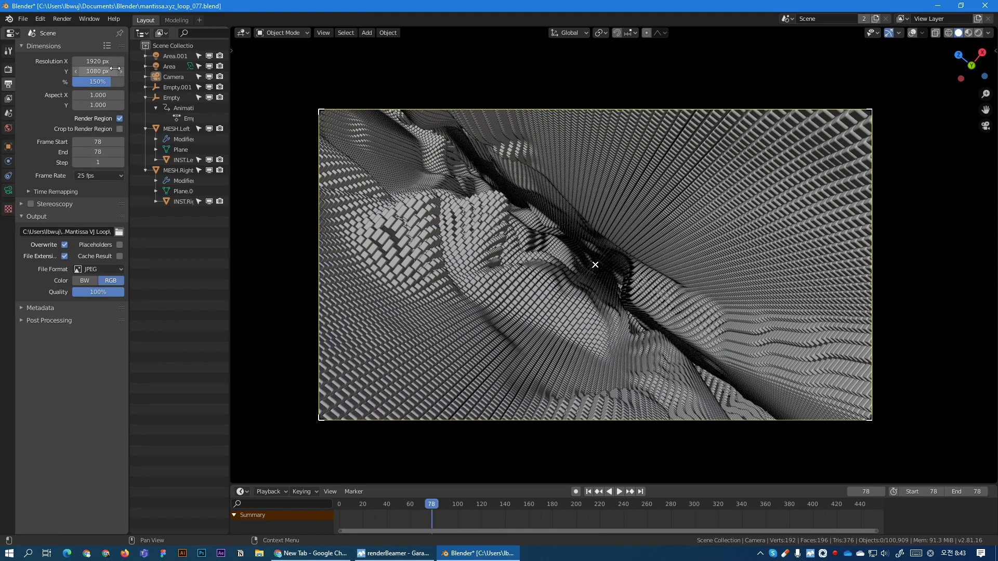
left_click(10, 49)
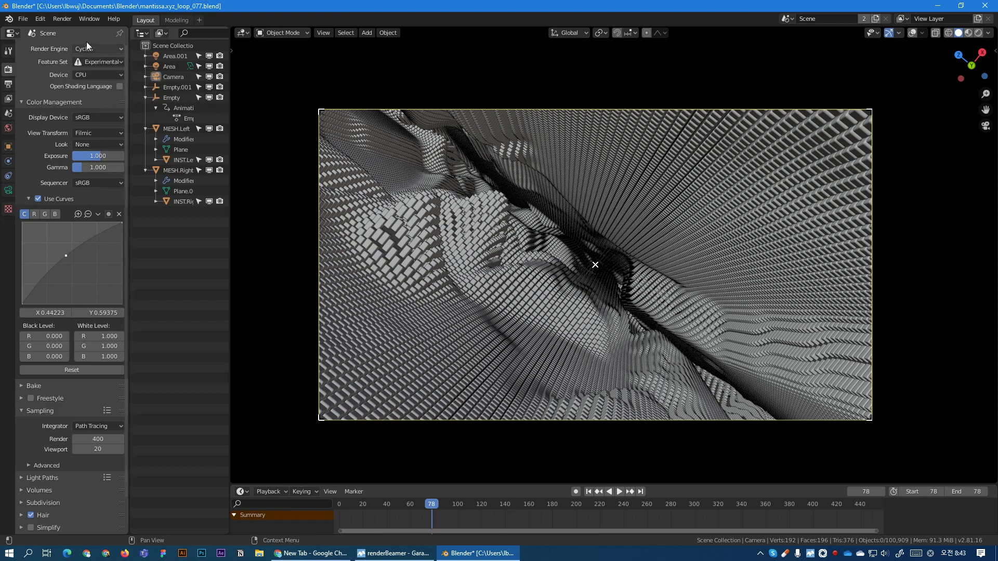
left_click(61, 19)
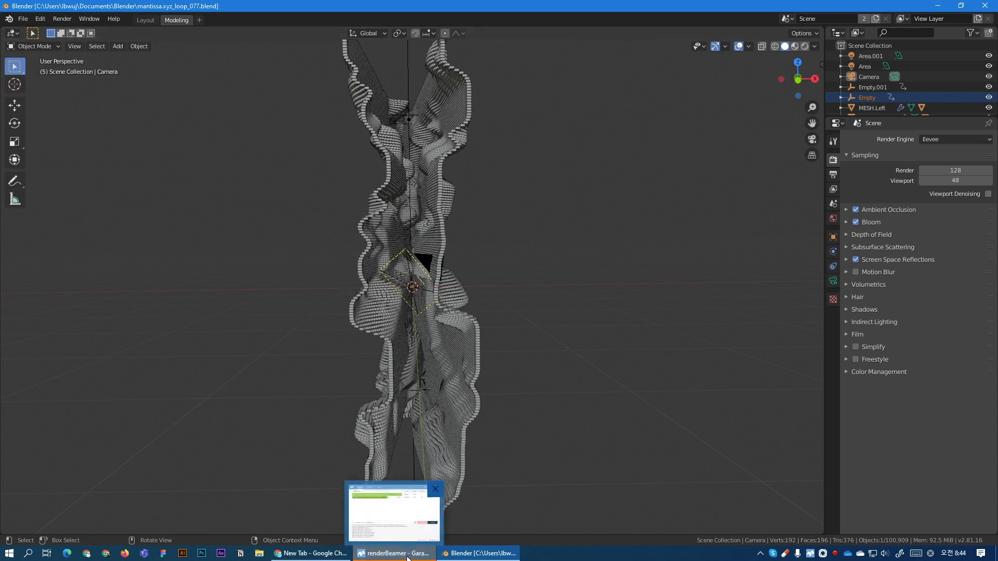
Check both scene uploads completed in renderBeamer, then return to Blender
left_click(393, 512)
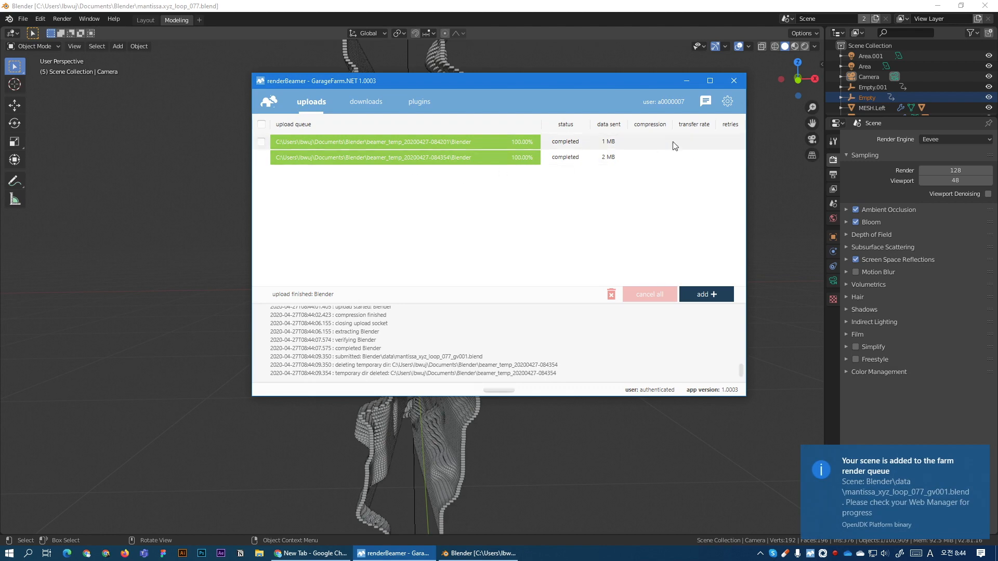
left_click(478, 553)
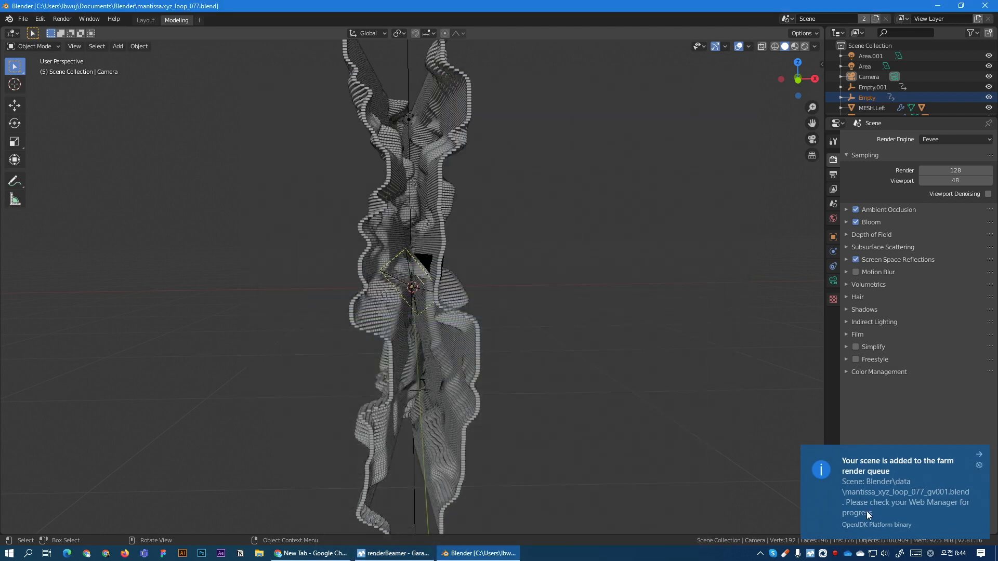
mouse_move(892, 489)
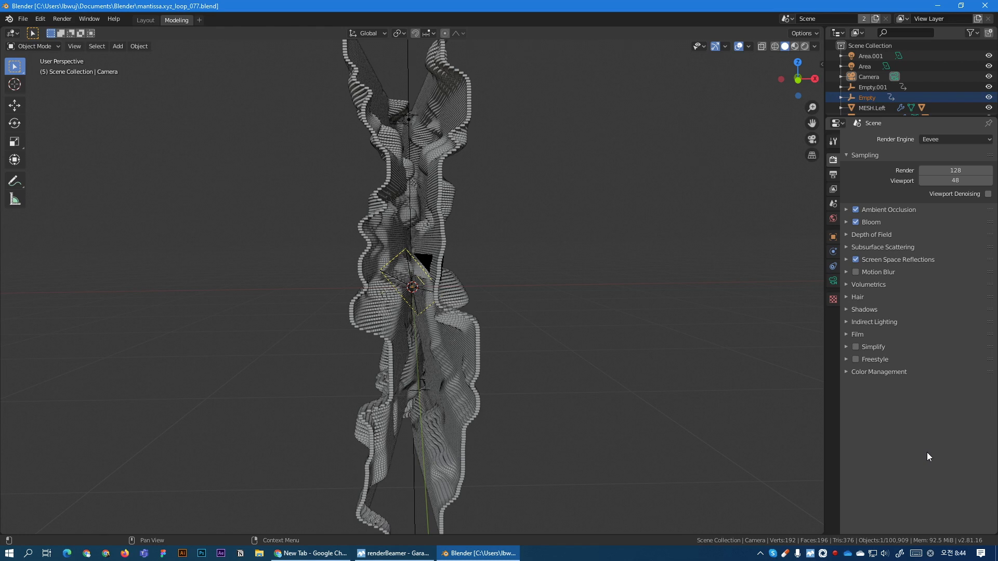
mouse_move(919, 455)
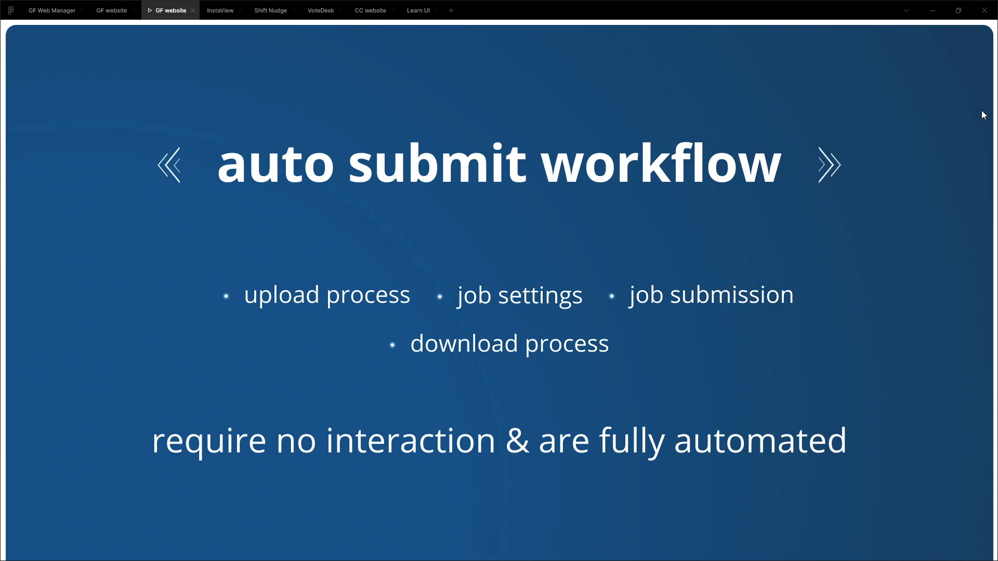
mouse_move(955, 72)
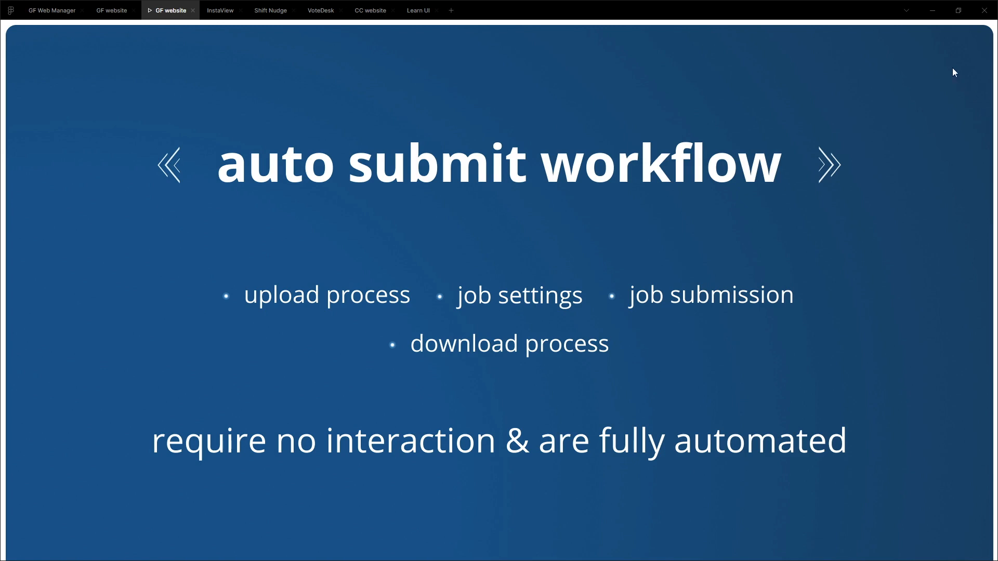
Bring up Chrome and open the GarageFarm Web Manager
left_click(542, 552)
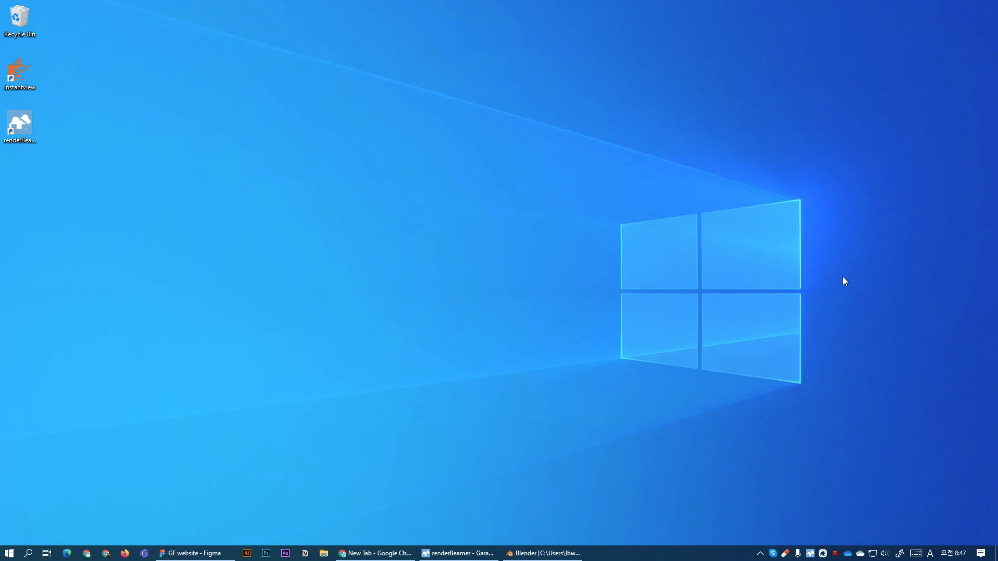
left_click(374, 553)
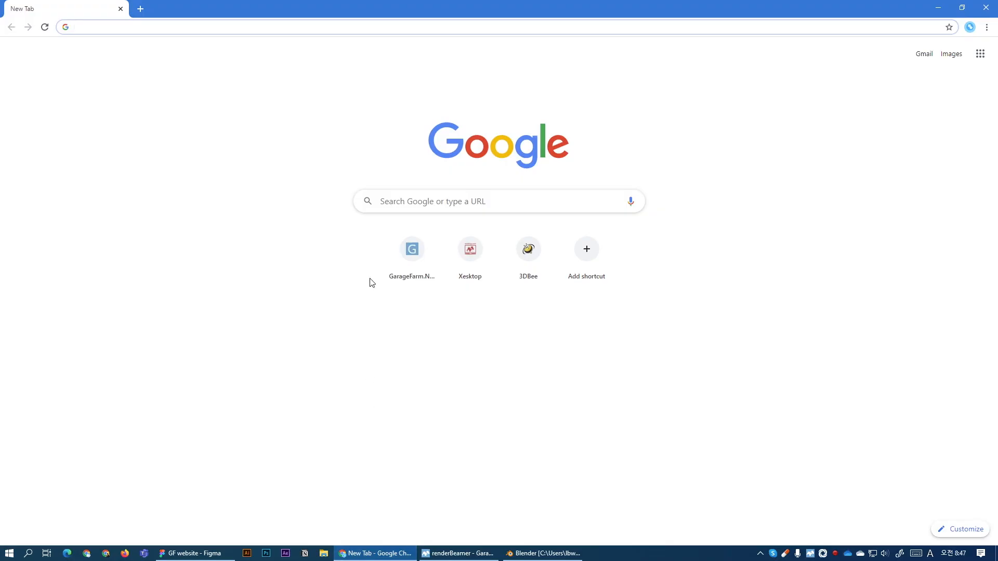
mouse_move(372, 56)
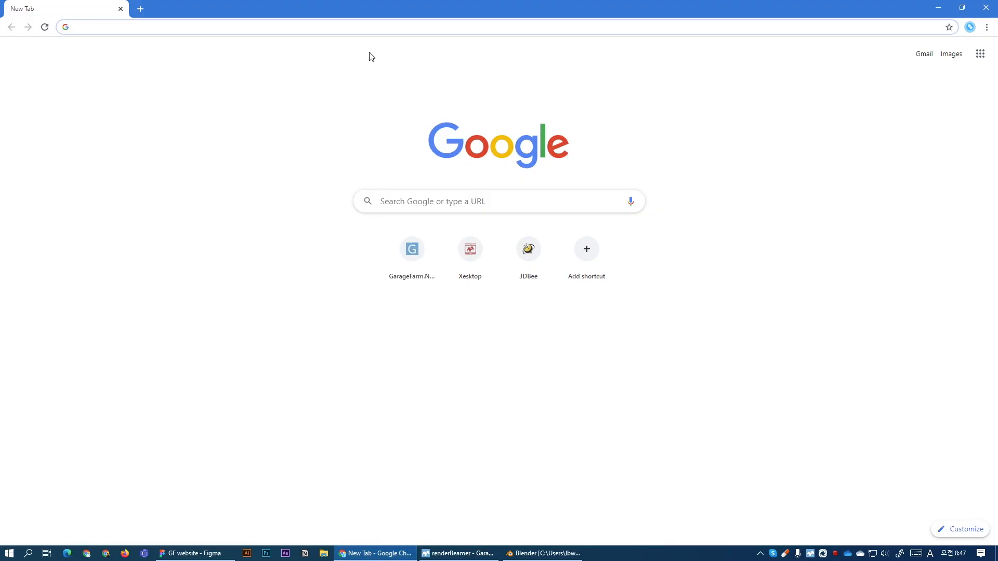
left_click(412, 249)
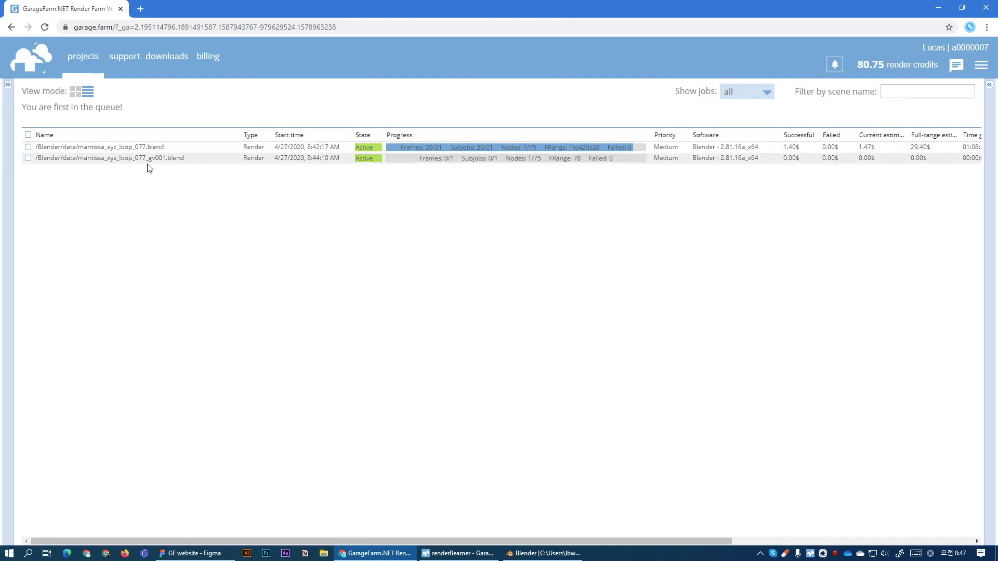
mouse_move(110, 147)
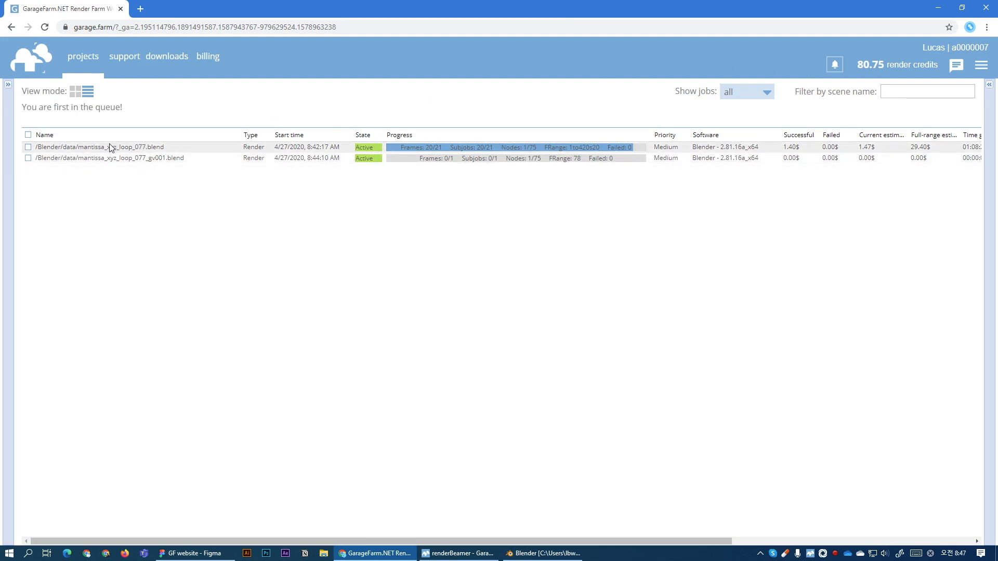
mouse_move(144, 158)
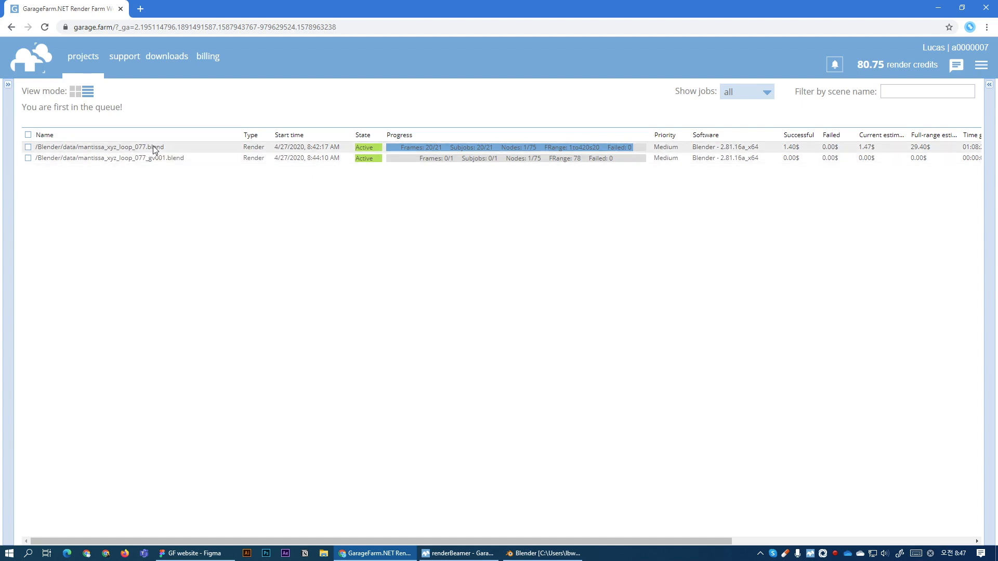
Select the first render job, then the gv001 job to see its summary
left_click(28, 147)
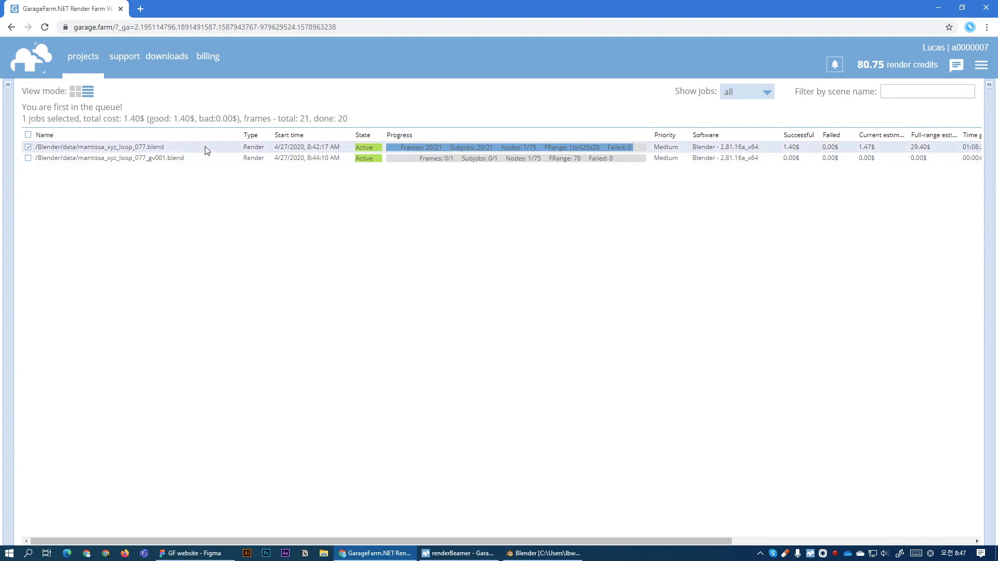
mouse_move(398, 151)
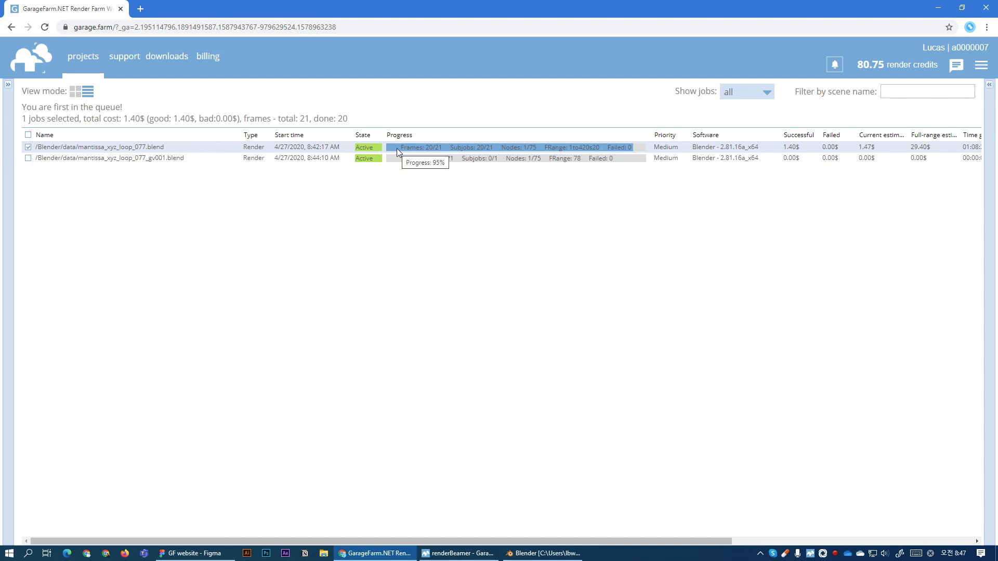
mouse_move(419, 153)
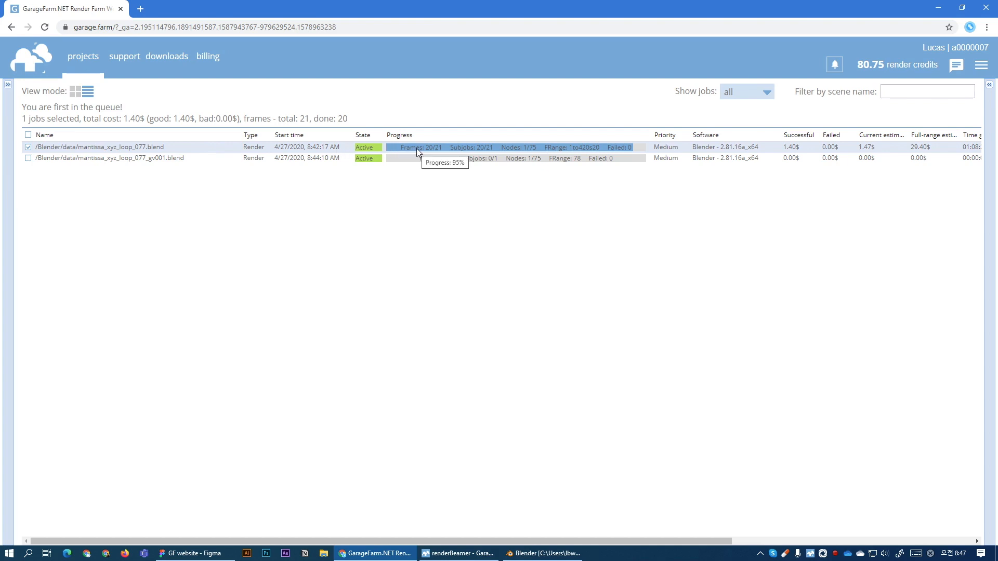
mouse_move(605, 149)
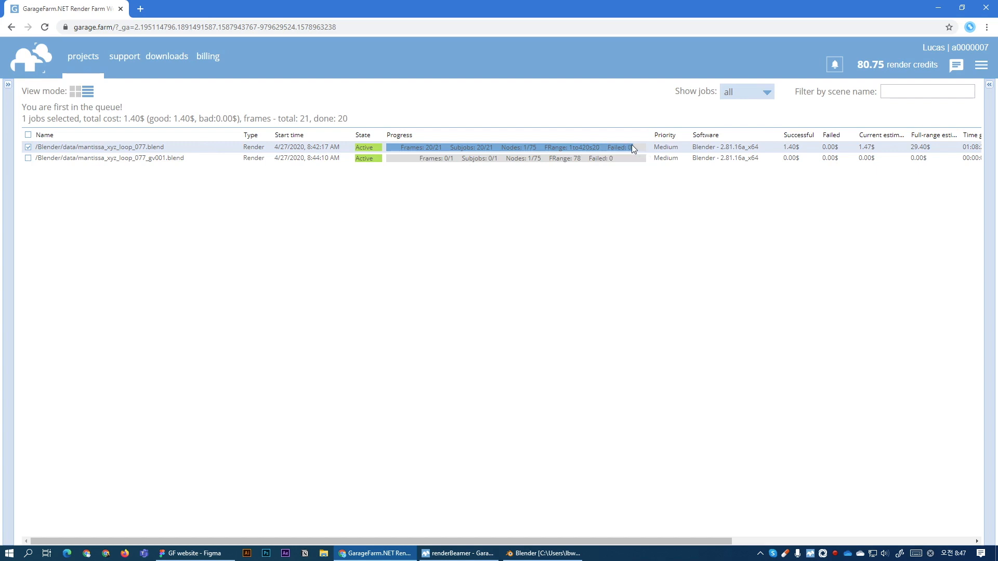
left_click(27, 158)
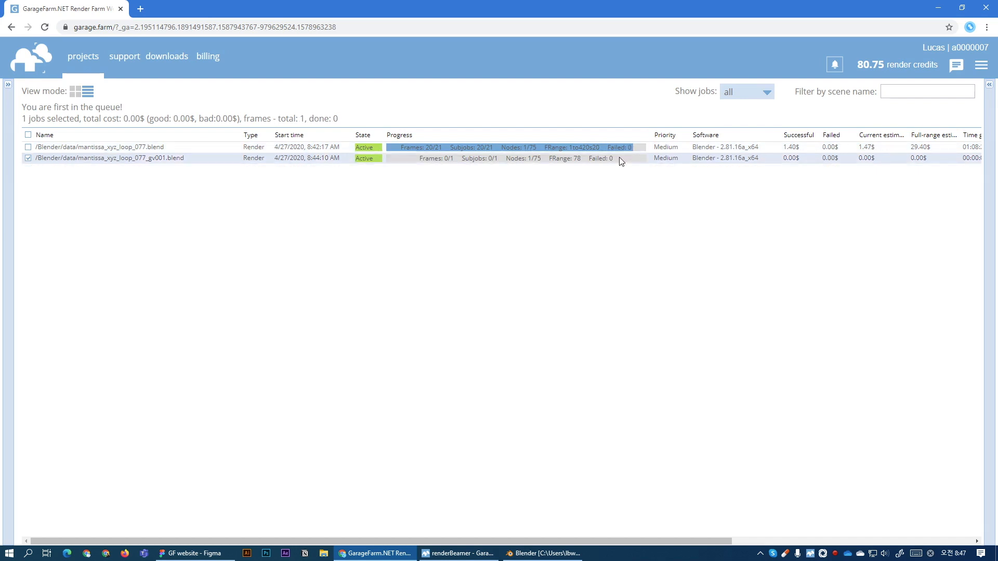
mouse_move(598, 160)
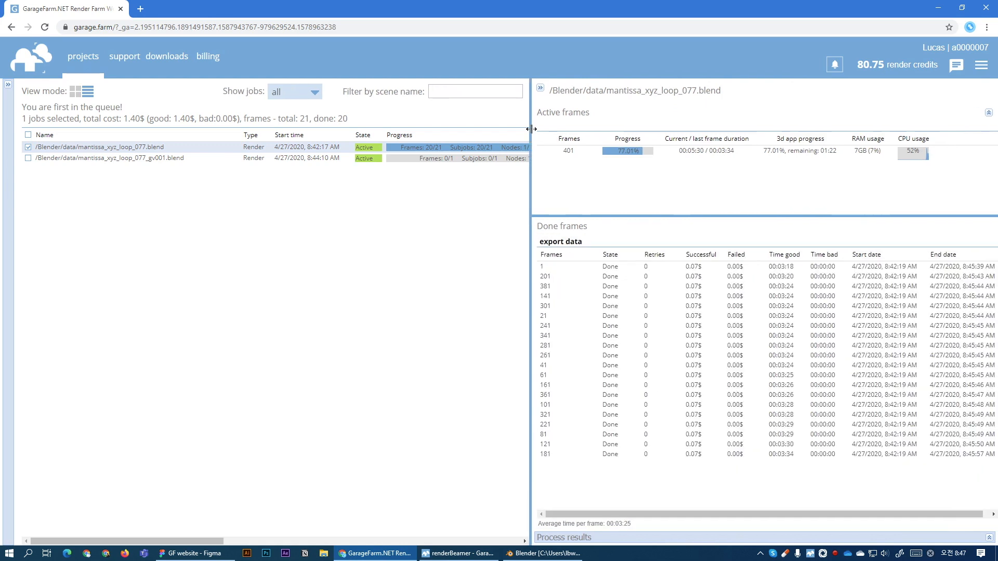
mouse_move(597, 151)
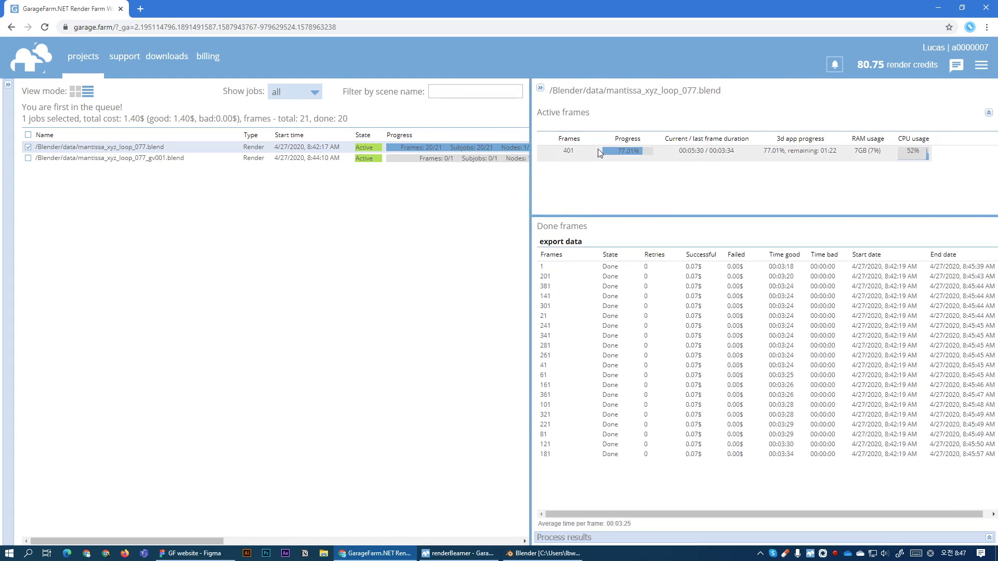
mouse_move(623, 153)
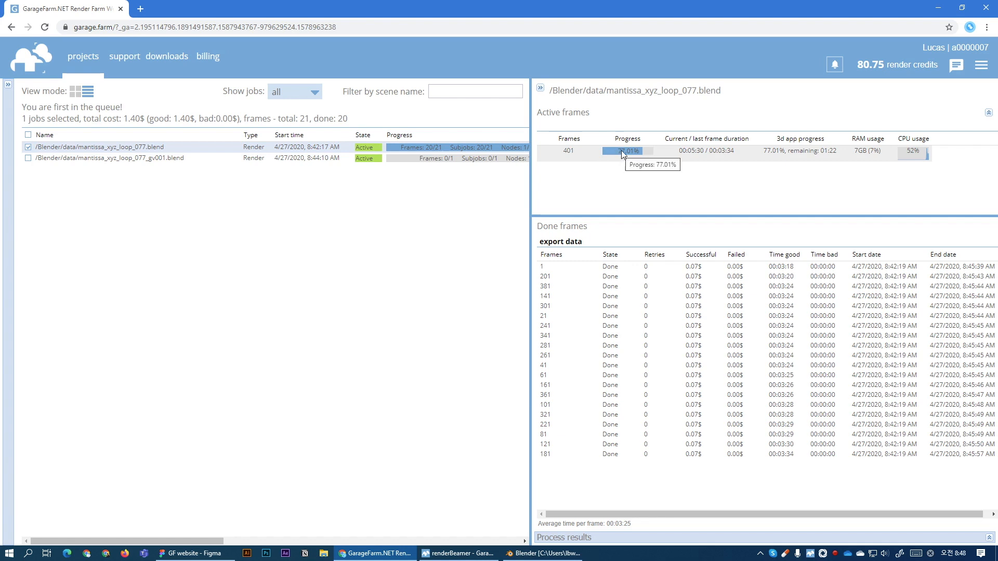
mouse_move(882, 154)
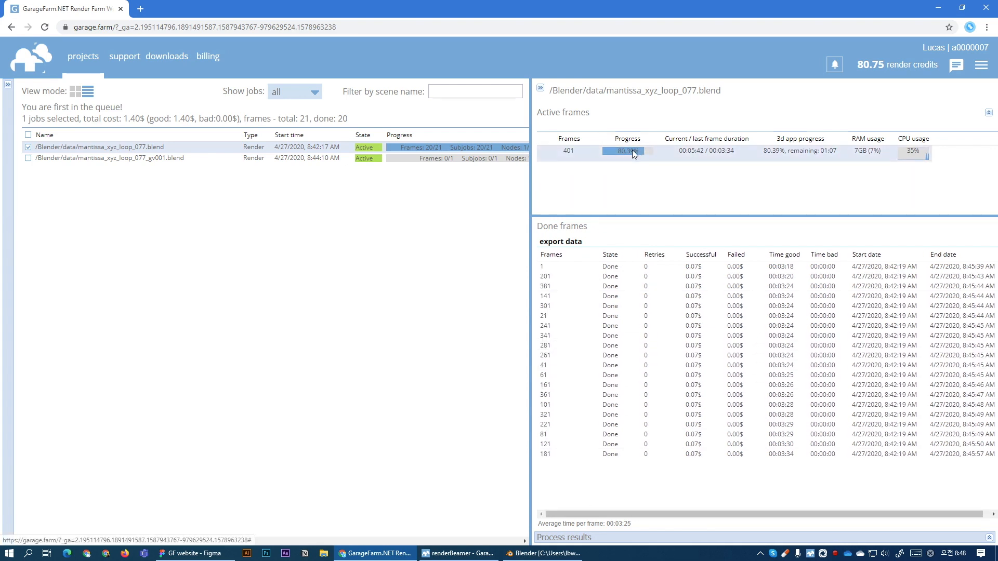
right_click(626, 150)
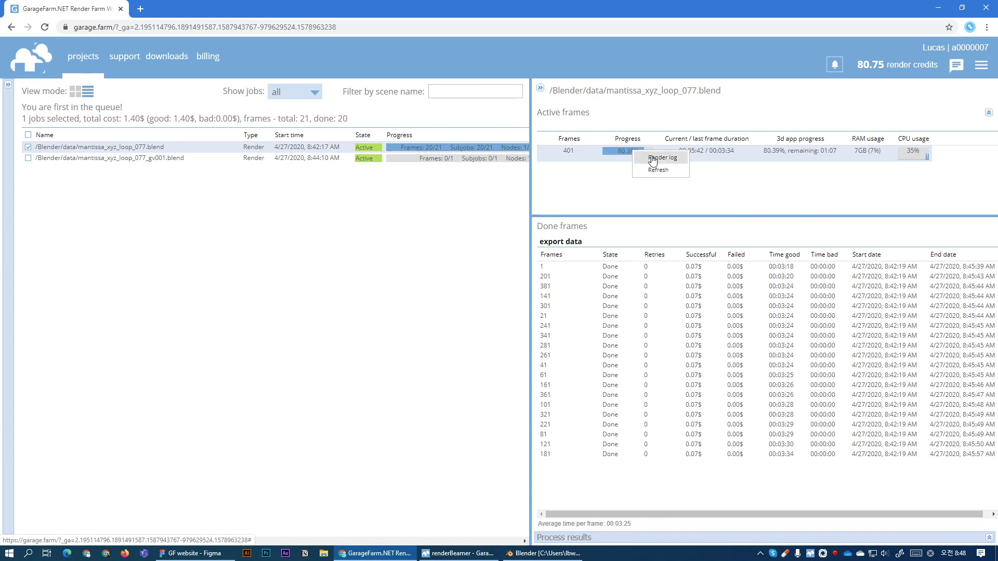
left_click(662, 156)
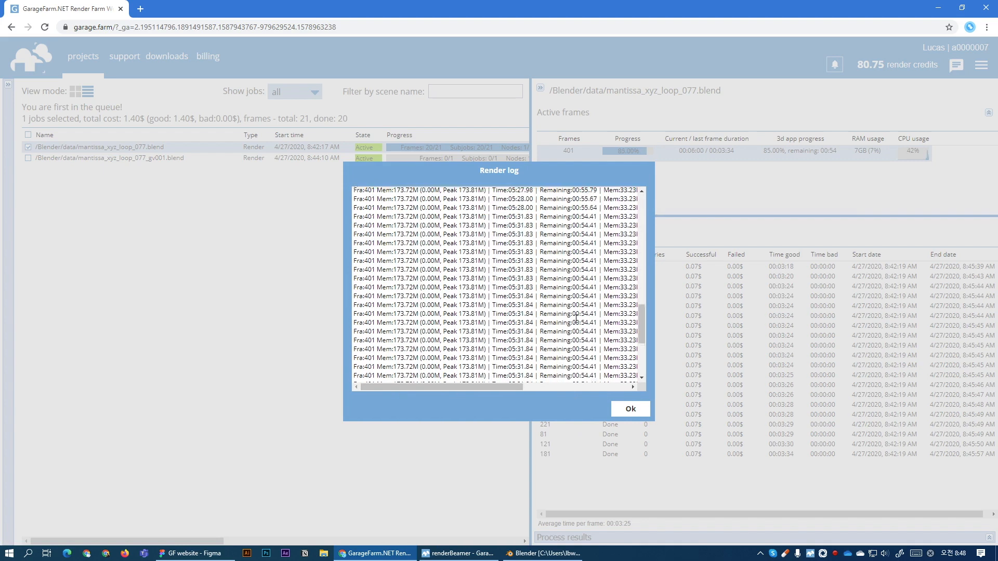
left_click(630, 409)
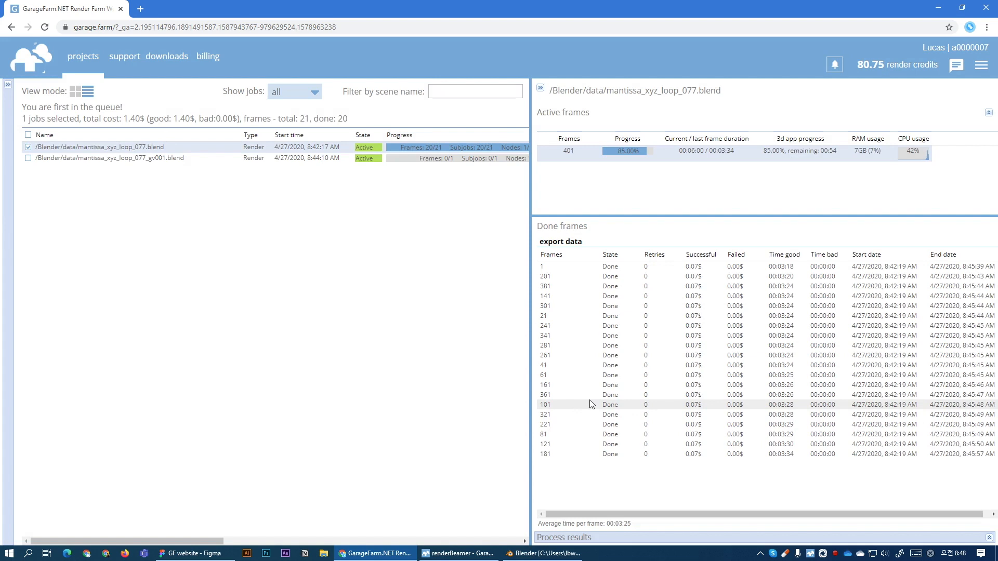
mouse_move(473, 361)
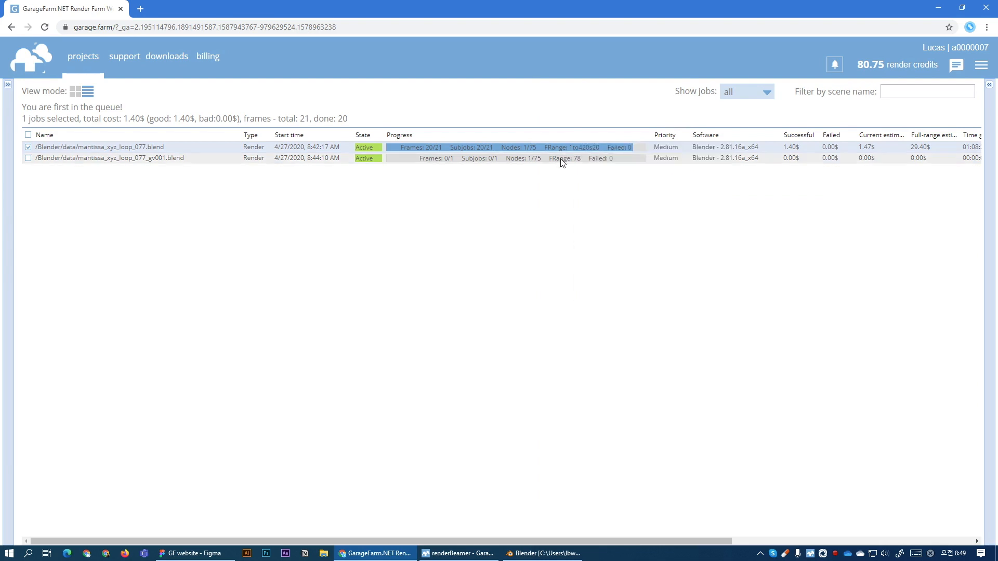
View the gv001 job's frame details, collapse them and dismiss the render output notice
left_click(28, 158)
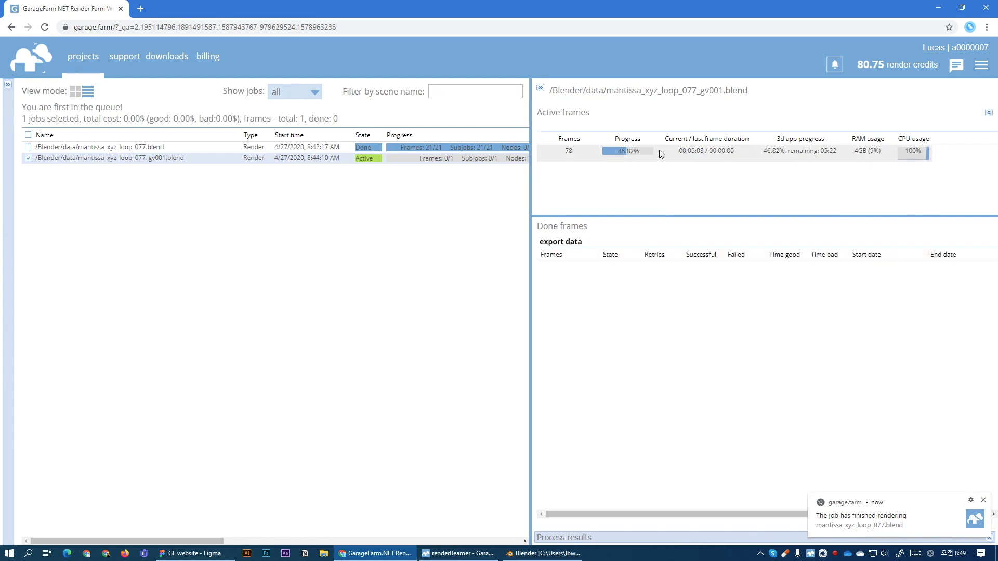
mouse_move(818, 456)
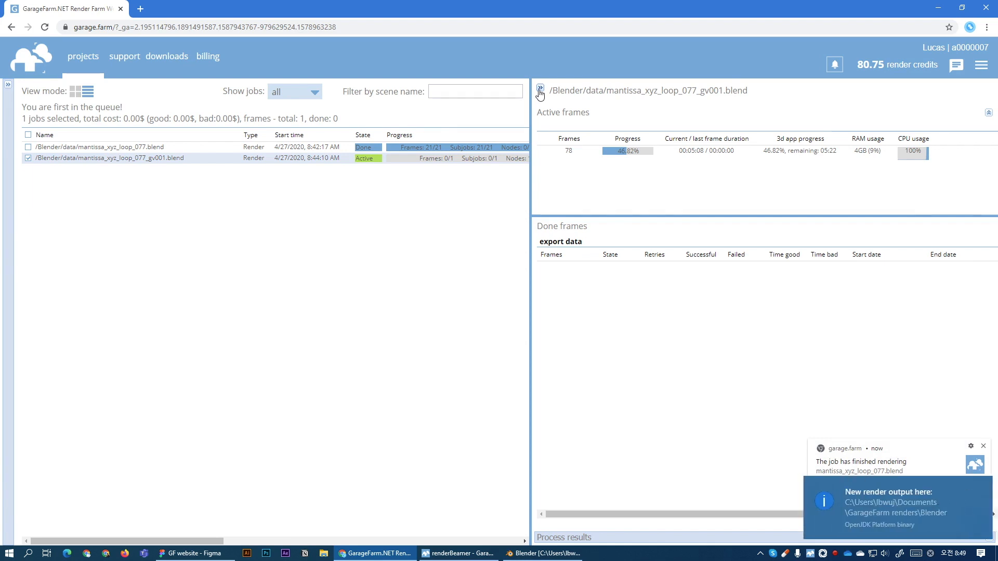
left_click(539, 90)
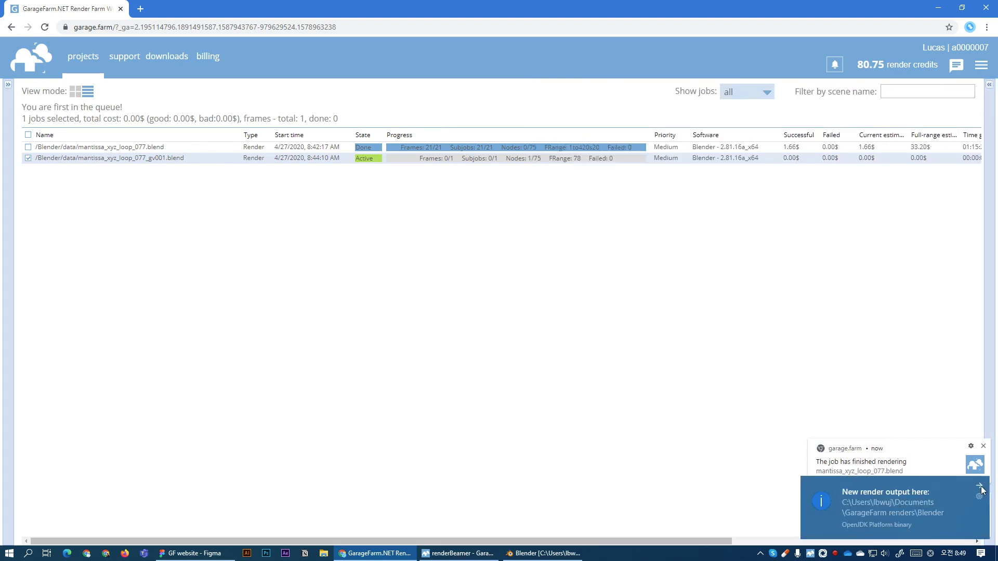
left_click(982, 488)
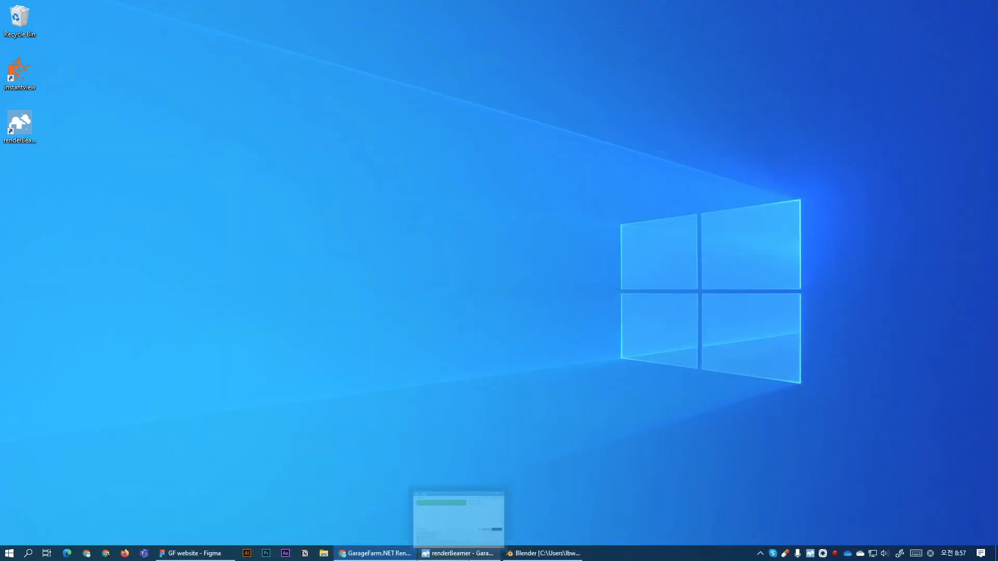
Review both jobs' downloaded frames in renderBeamer's downloads list and open the local folder
left_click(457, 552)
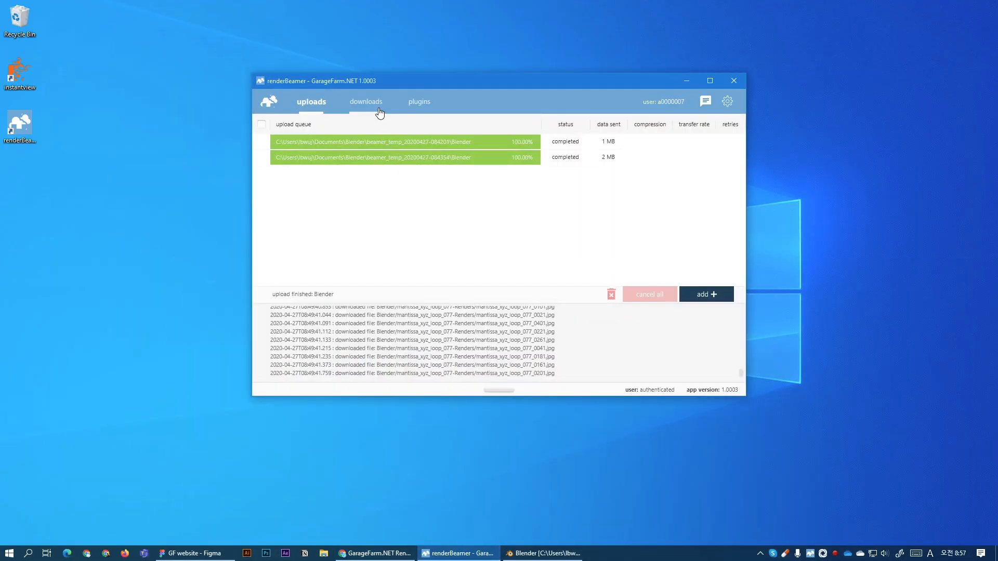
left_click(366, 101)
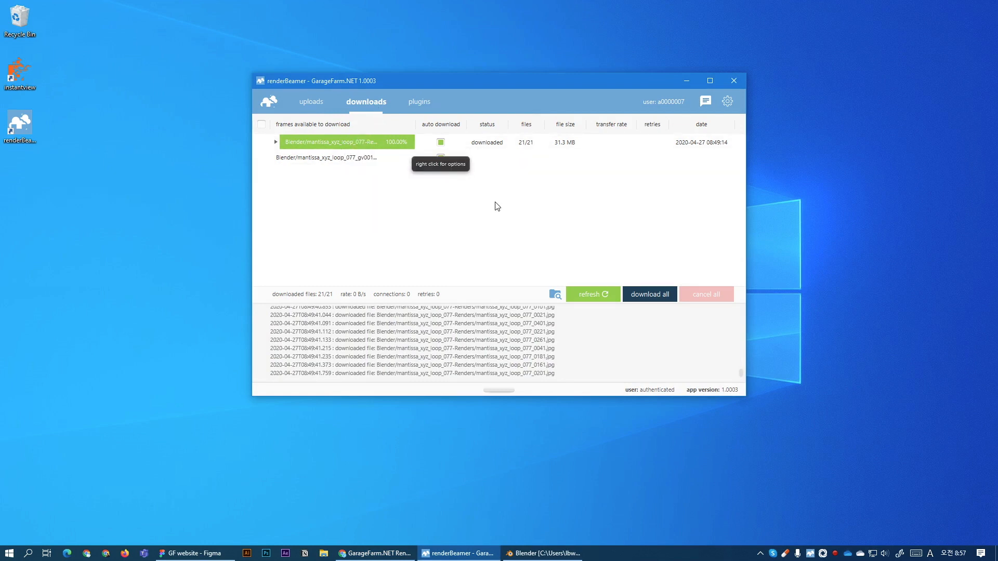
left_click(591, 295)
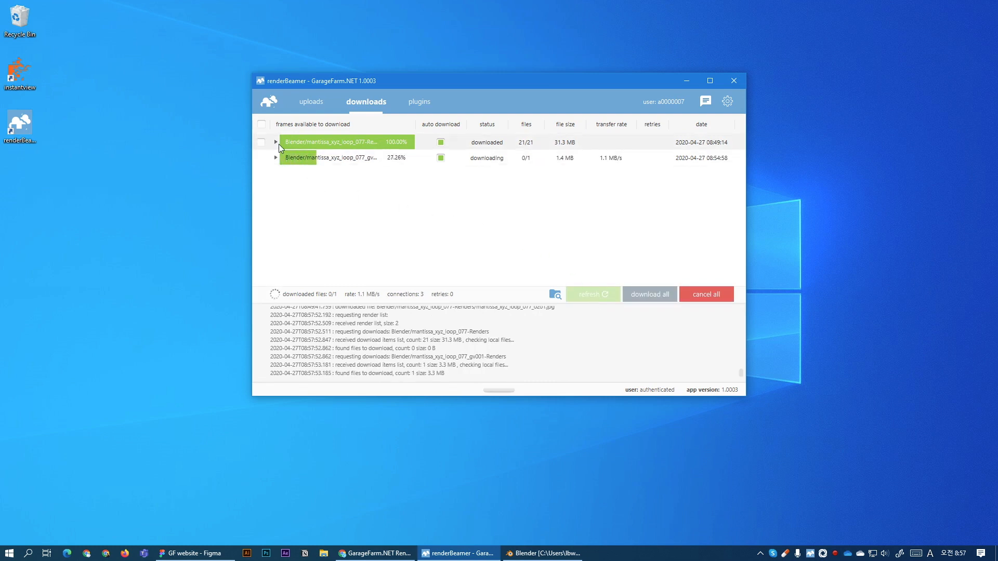
left_click(274, 142)
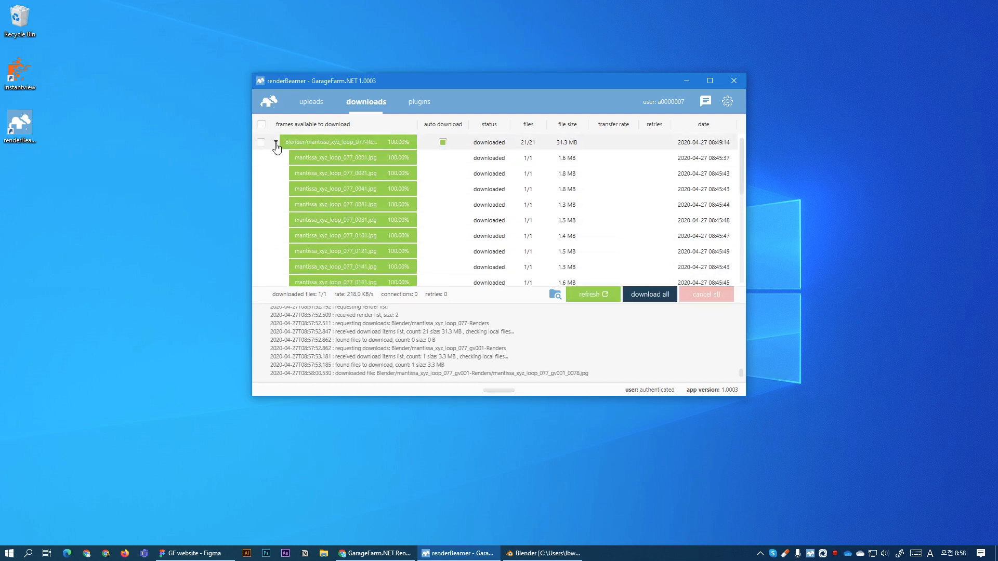
left_click(275, 142)
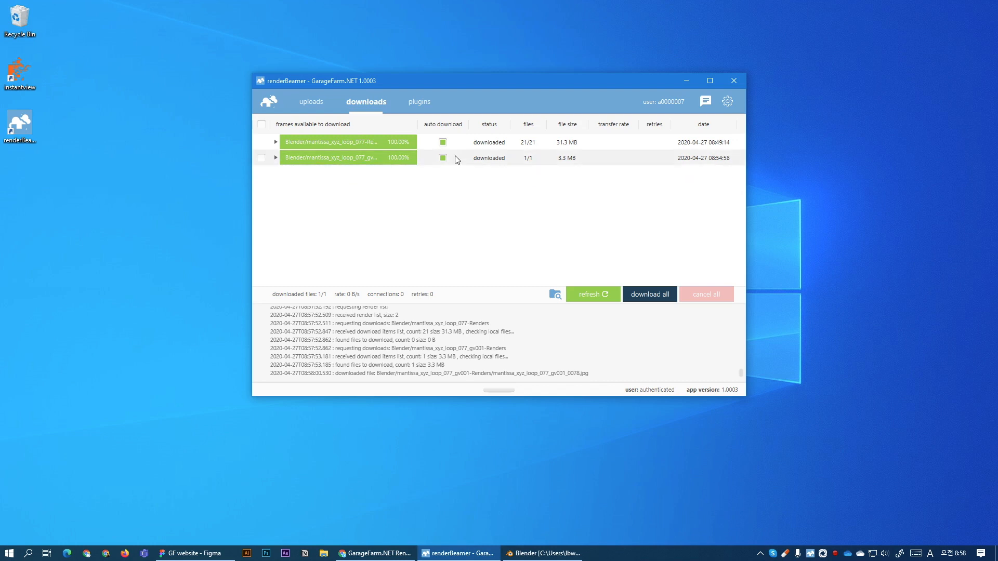
left_click(554, 294)
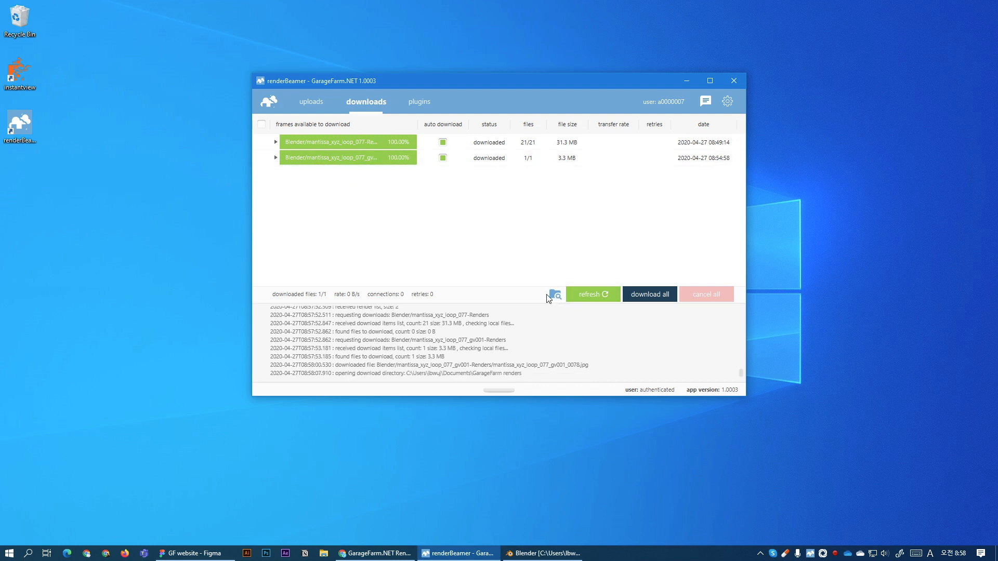
Browse the mantissa_xyz_loop_077-Renders folder and preview frames 0101 and 0281
left_click(553, 295)
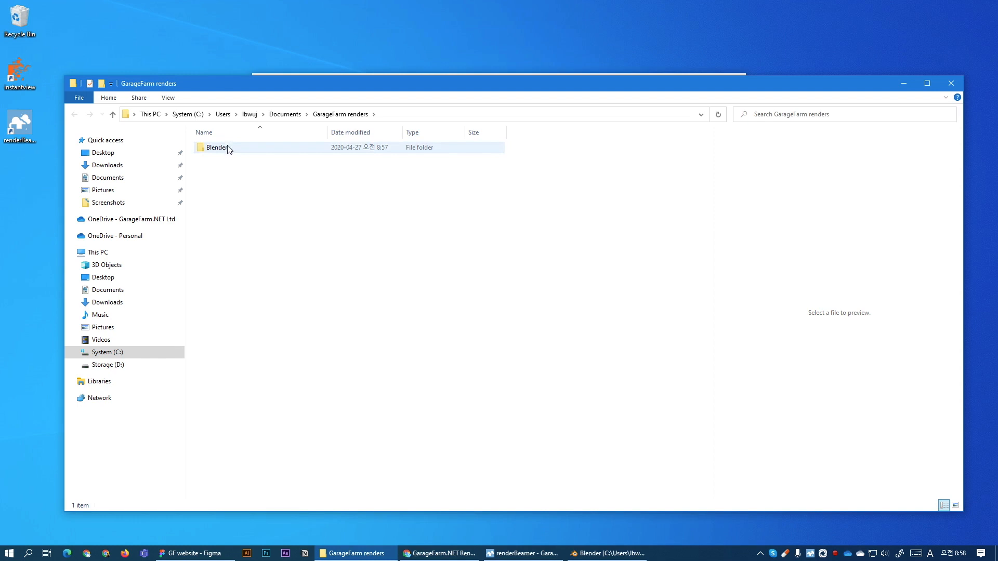
double_click(218, 146)
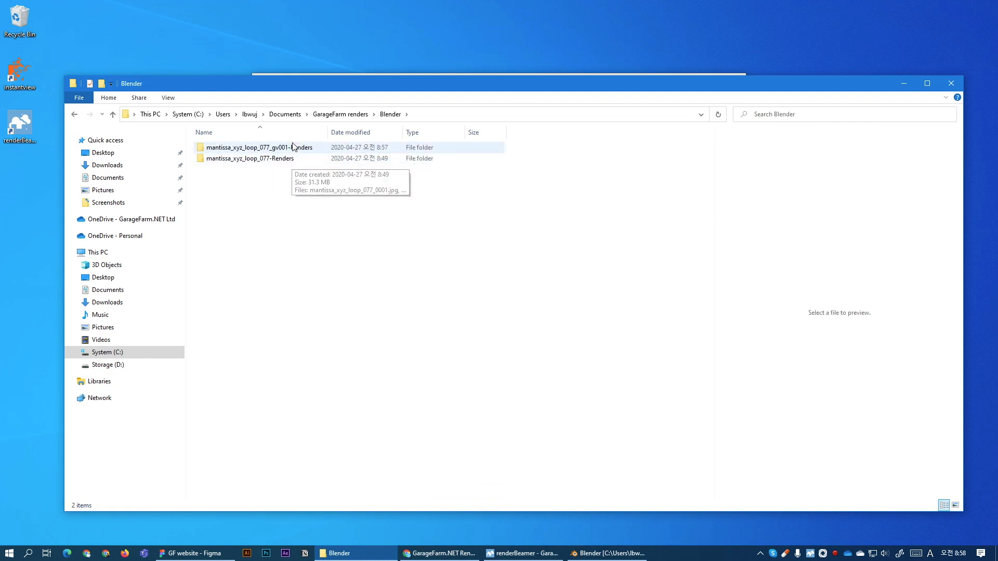
double_click(248, 158)
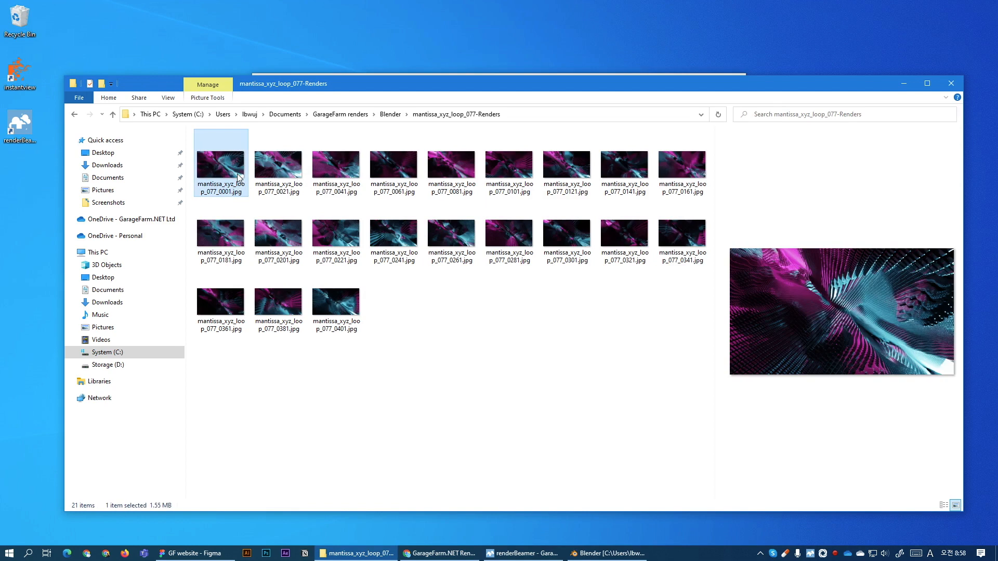
left_click(508, 161)
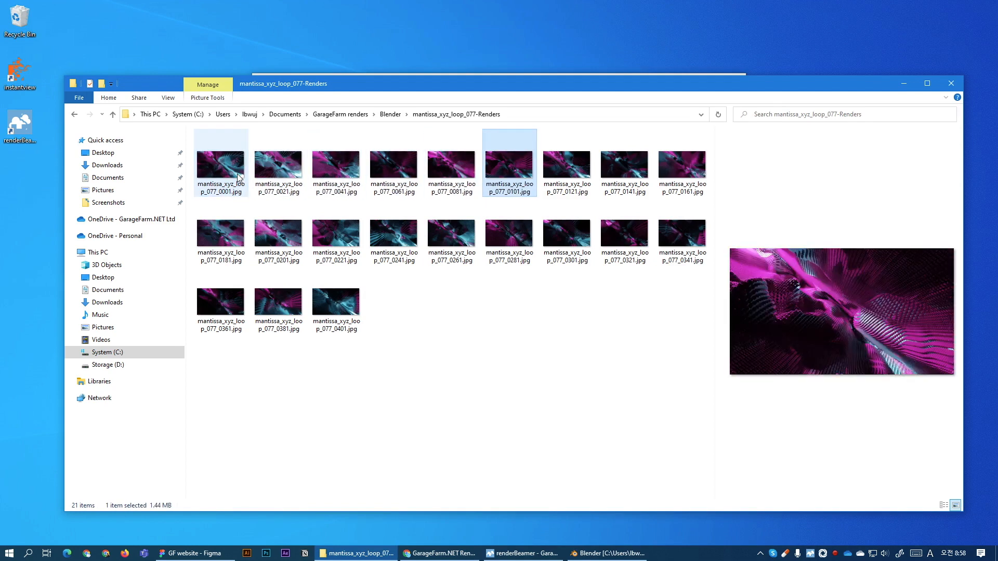
left_click(509, 232)
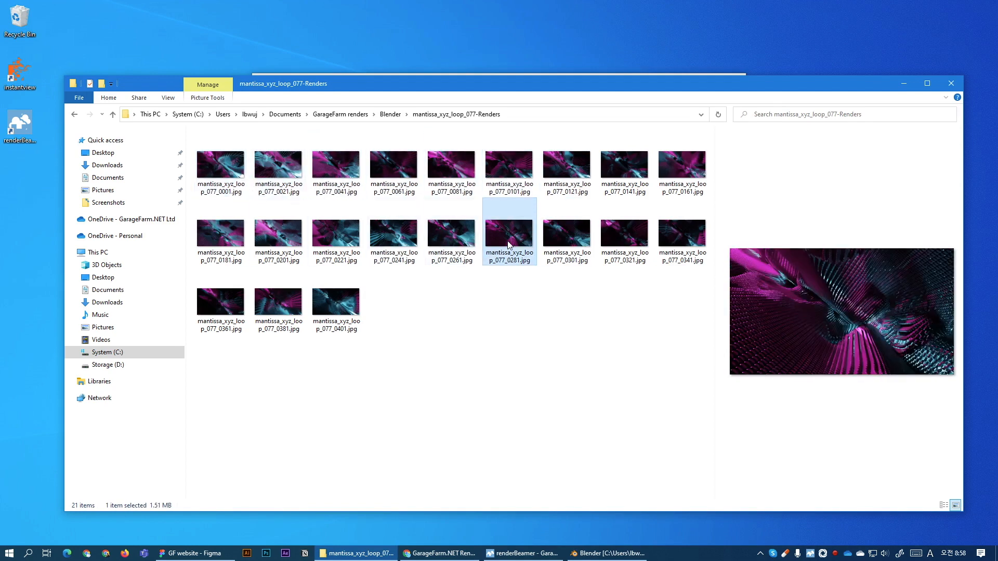
double_click(508, 230)
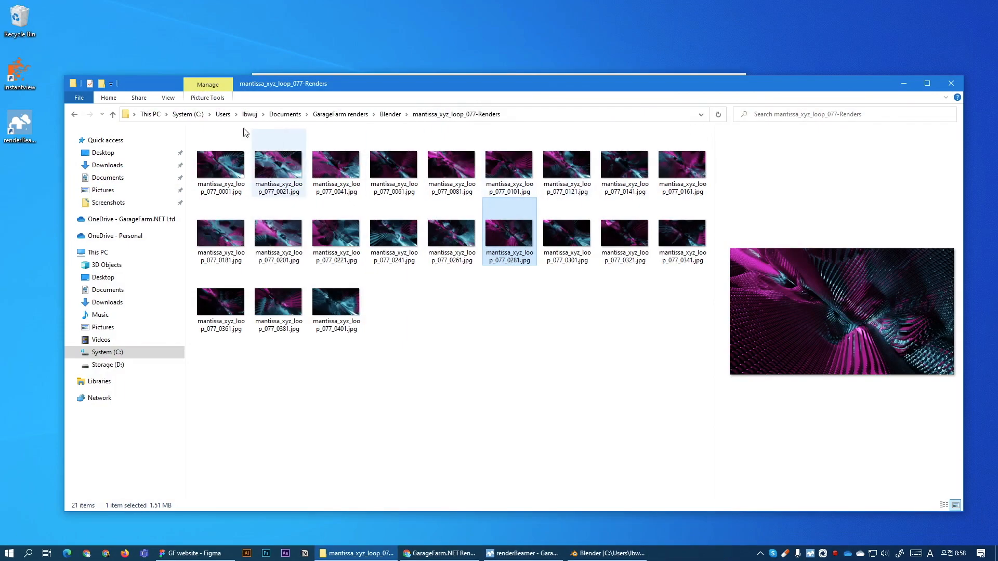
Open the gv001-Renders folder and view frame 0078 full-size in the photo viewer
left_click(115, 115)
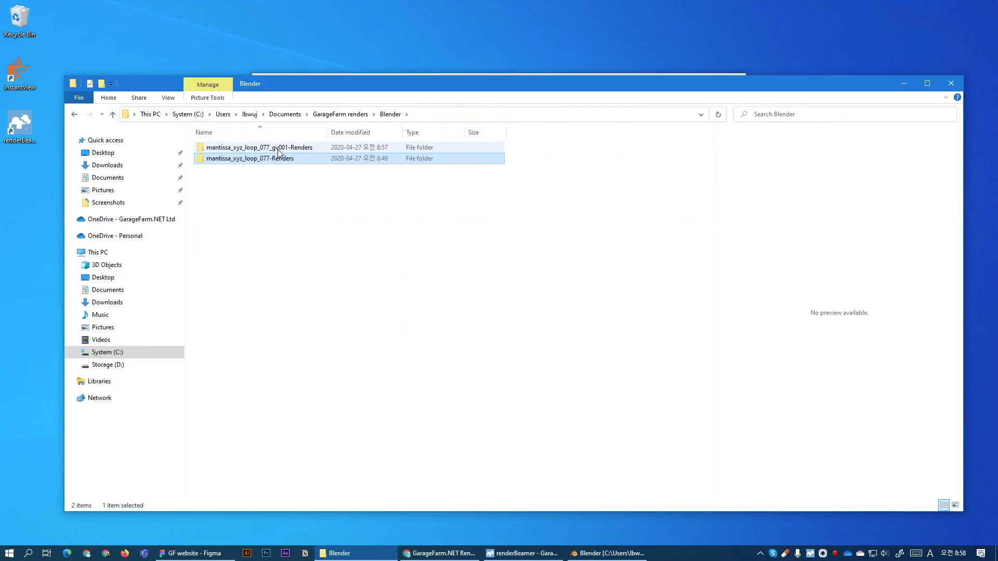
double_click(259, 147)
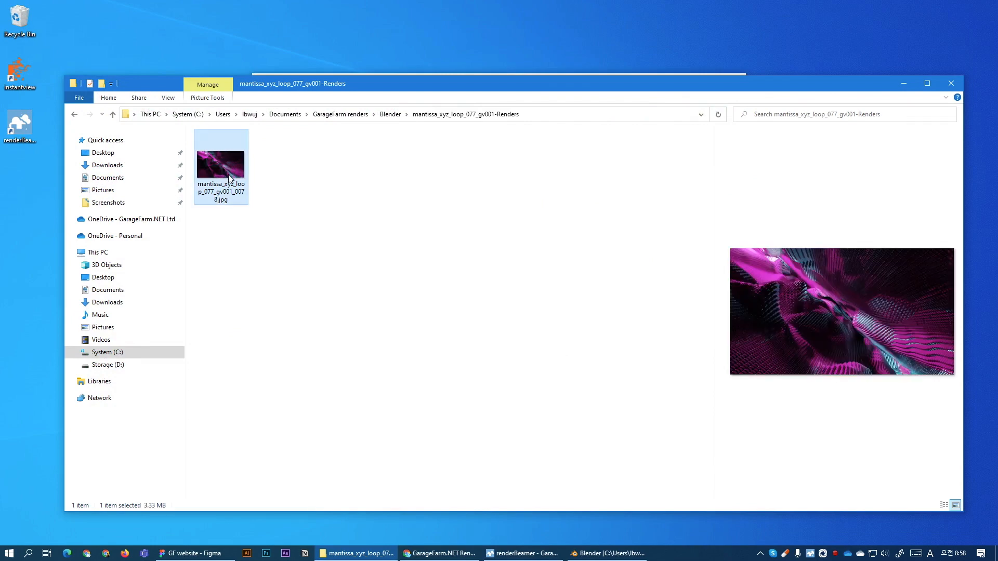
double_click(221, 164)
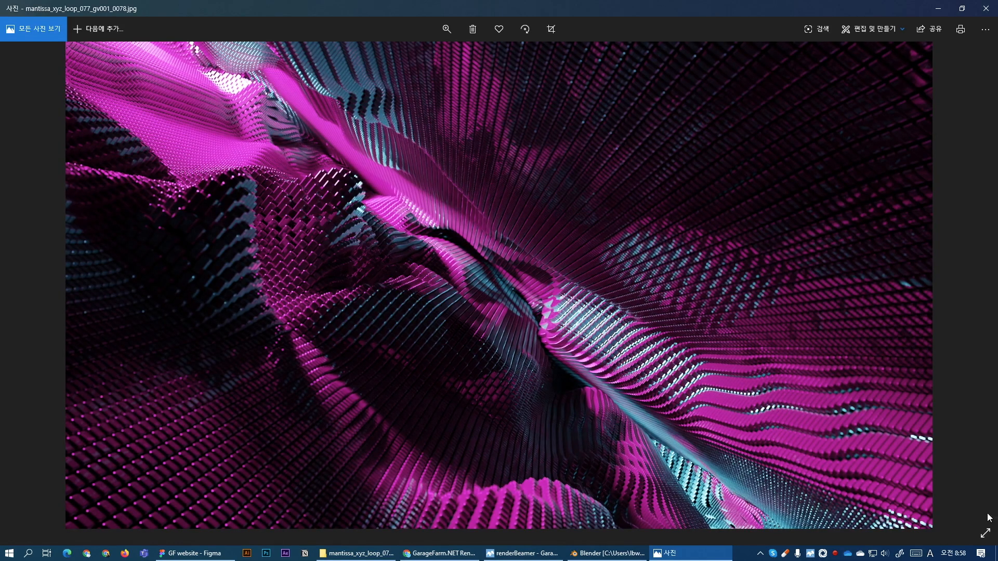